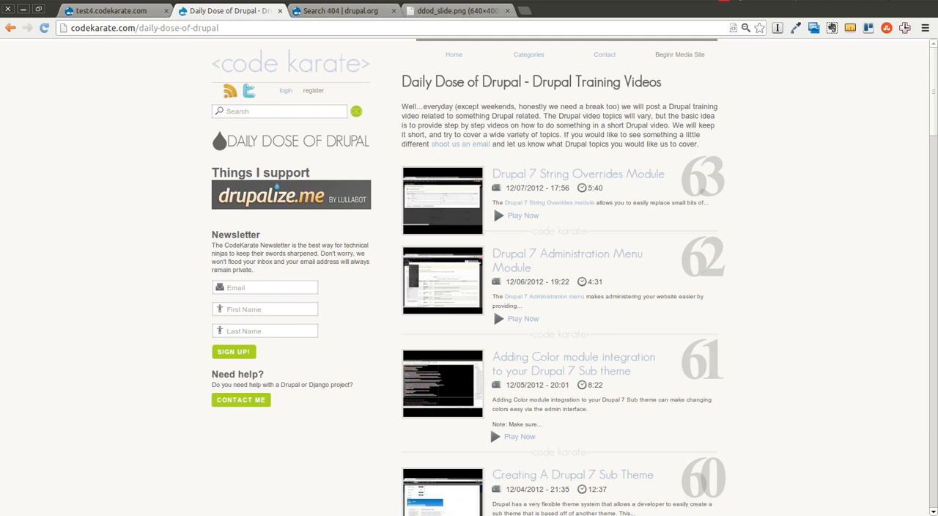
pyautogui.moveTo(868, 241)
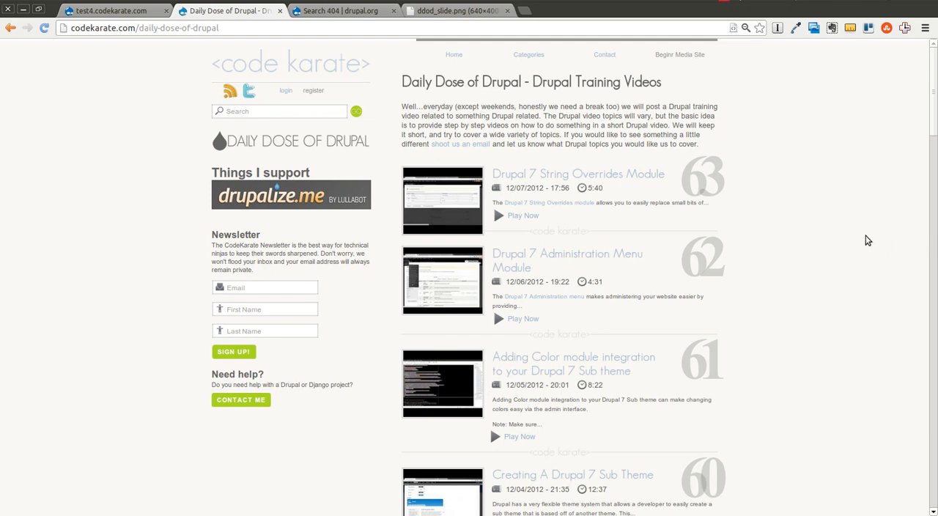
pyautogui.moveTo(833, 249)
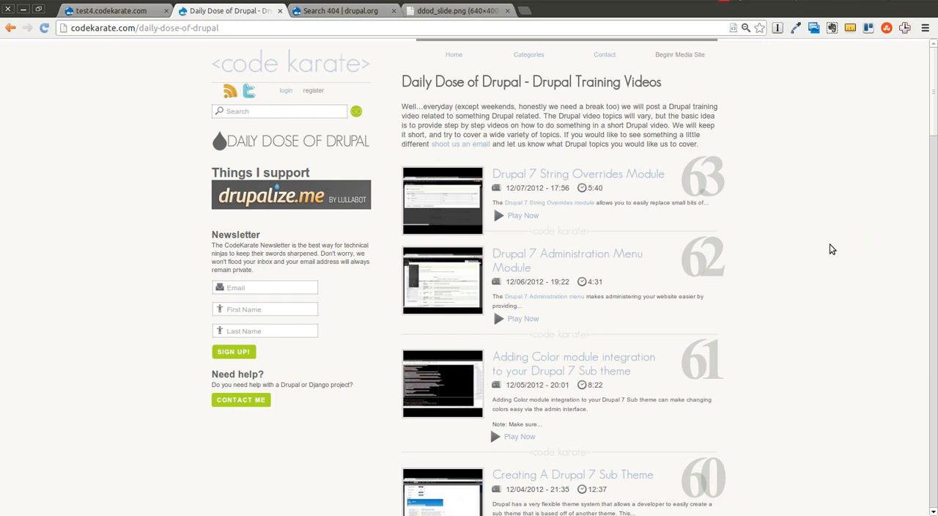
pyautogui.moveTo(648, 105)
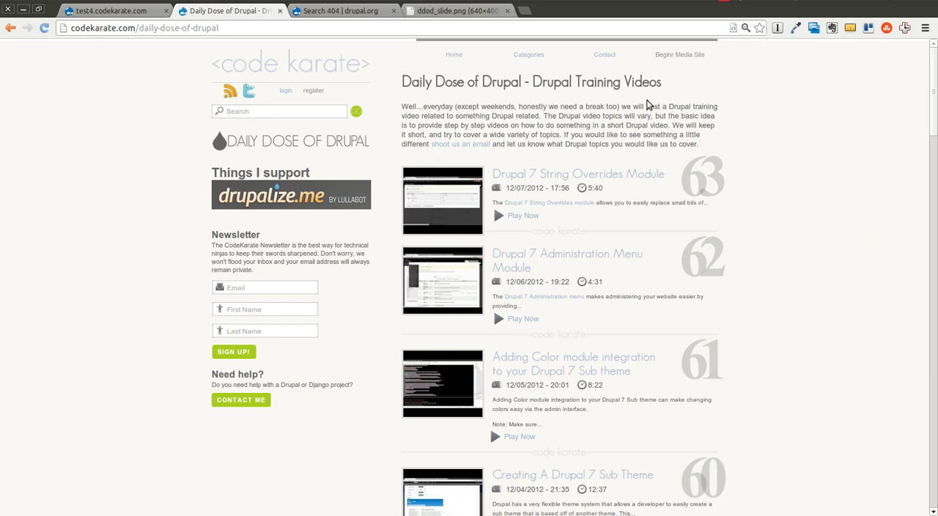
# Move from the closing slide and Daily Dose page to the Search 404 project page top.
pyautogui.click(454, 10)
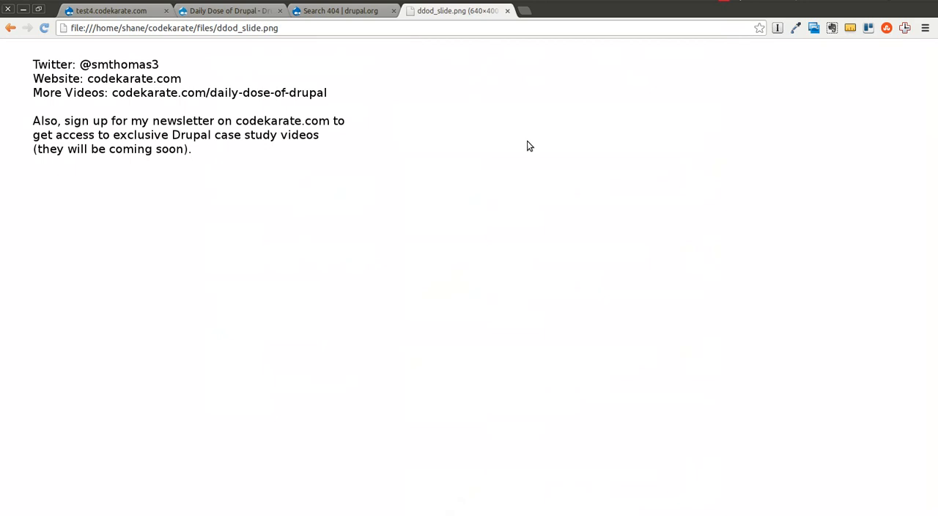
pyautogui.click(231, 10)
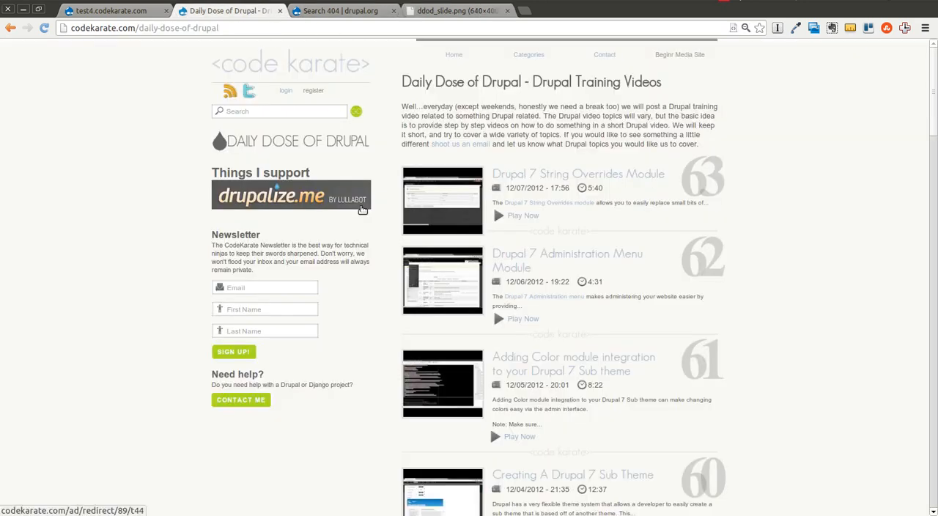
pyautogui.moveTo(379, 359)
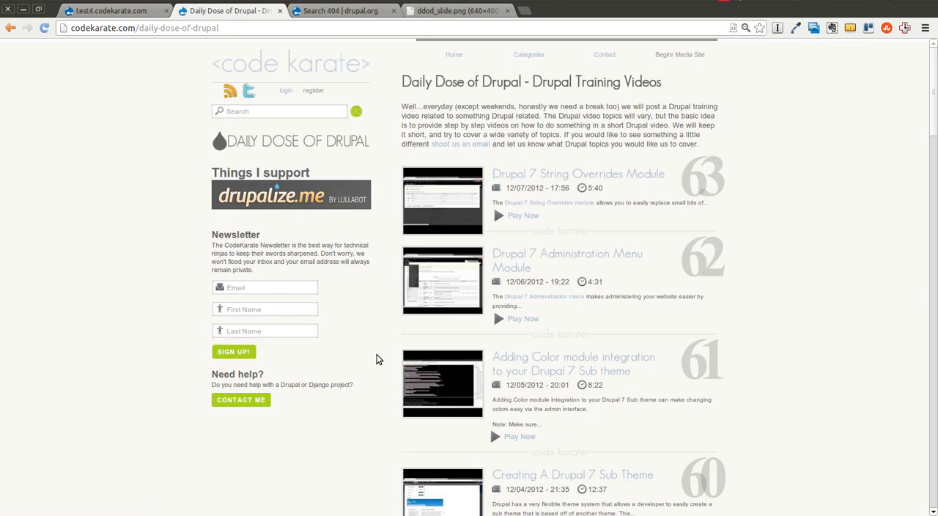
pyautogui.moveTo(388, 233)
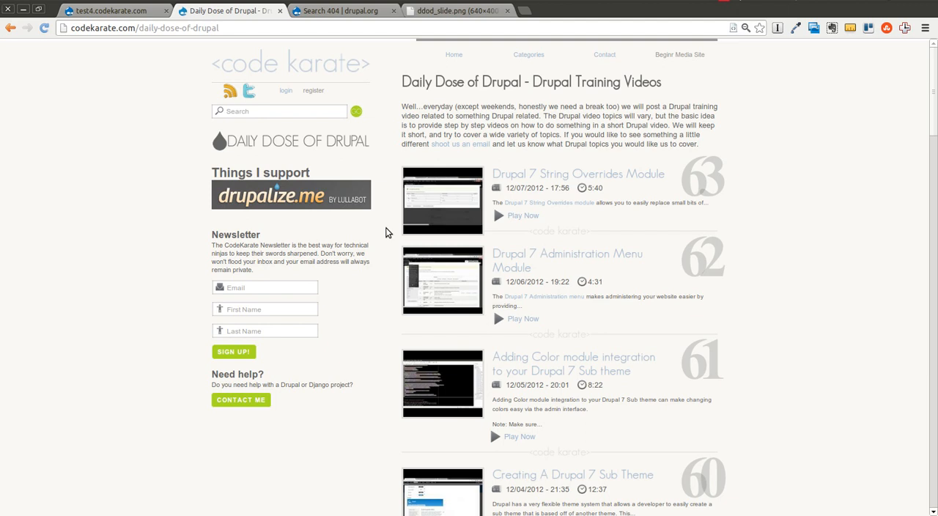
pyautogui.moveTo(392, 285)
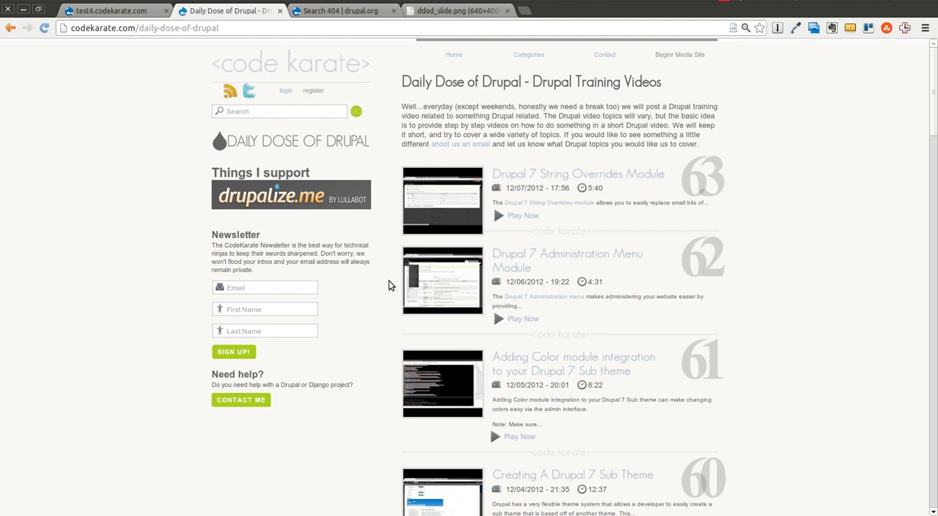
pyautogui.moveTo(299, 275)
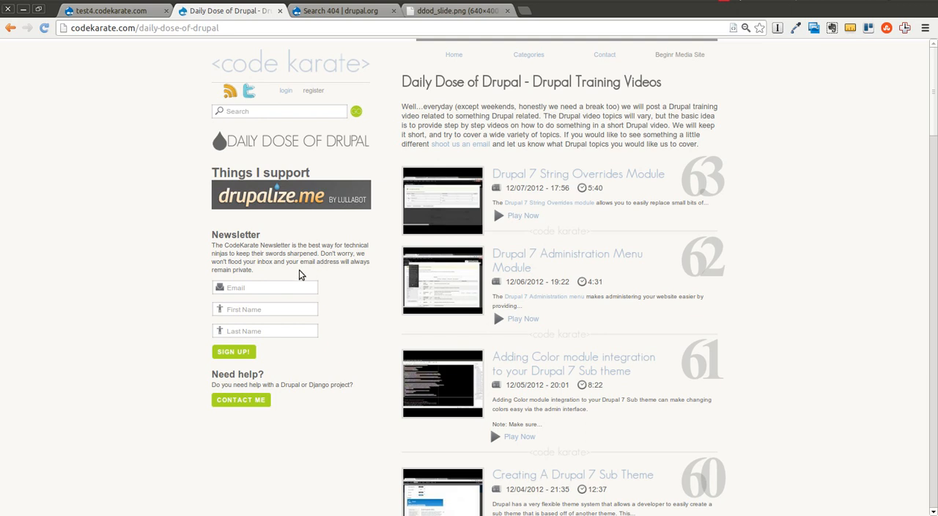
pyautogui.moveTo(268, 273)
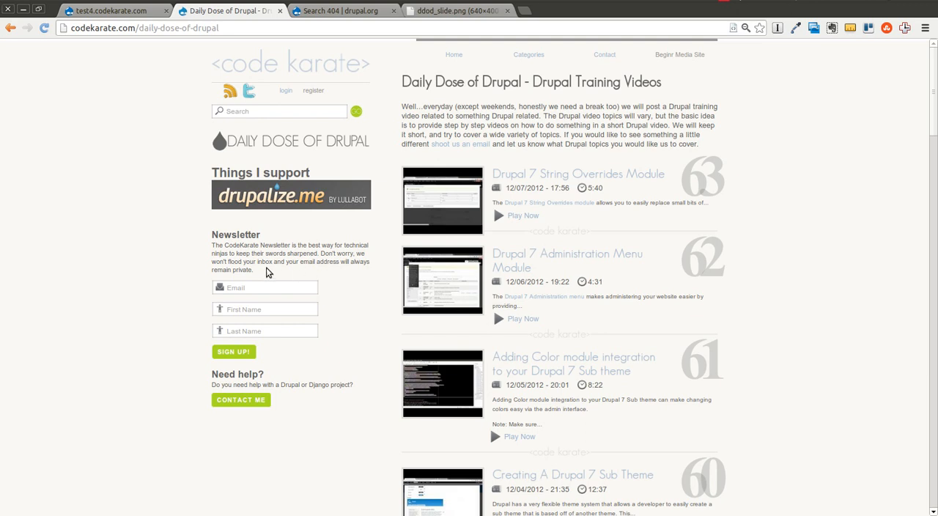
pyautogui.moveTo(258, 272)
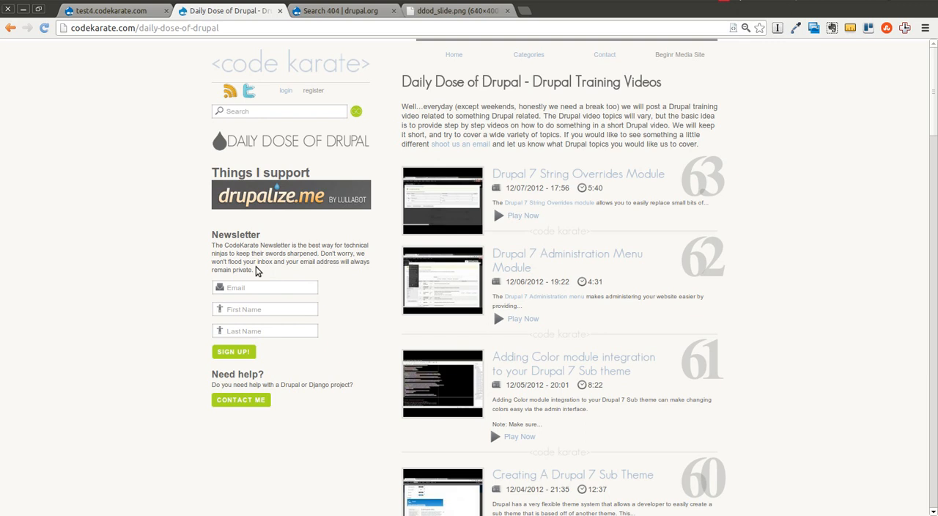
pyautogui.click(341, 10)
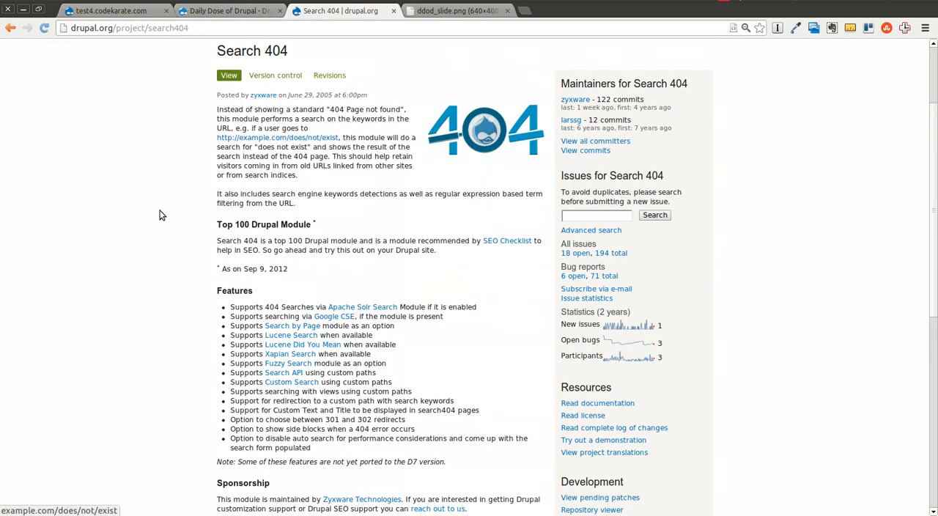
pyautogui.scroll(3)
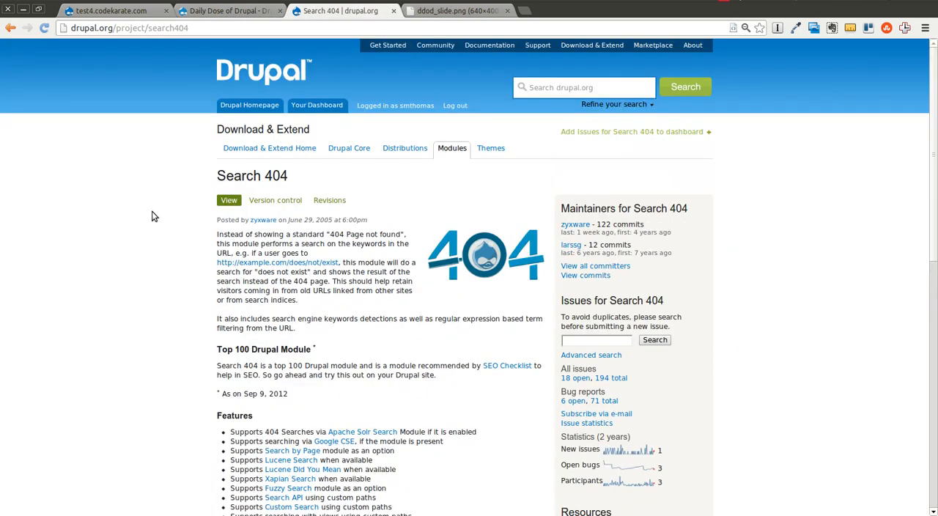
pyautogui.moveTo(196, 245)
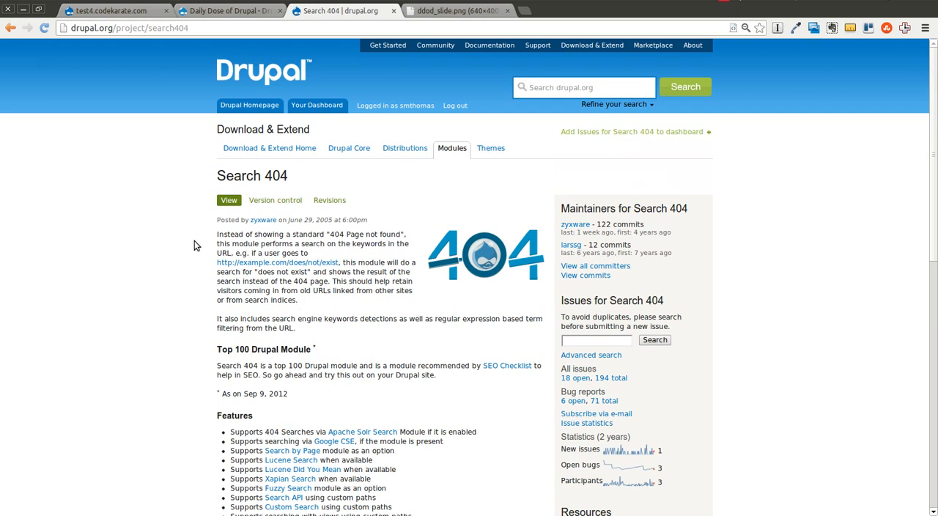
pyautogui.moveTo(429, 275)
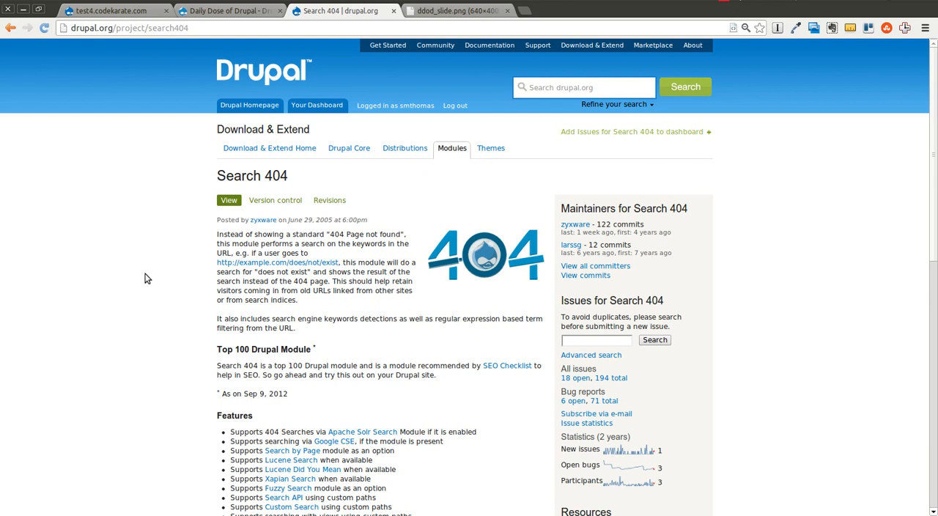
pyautogui.moveTo(189, 98)
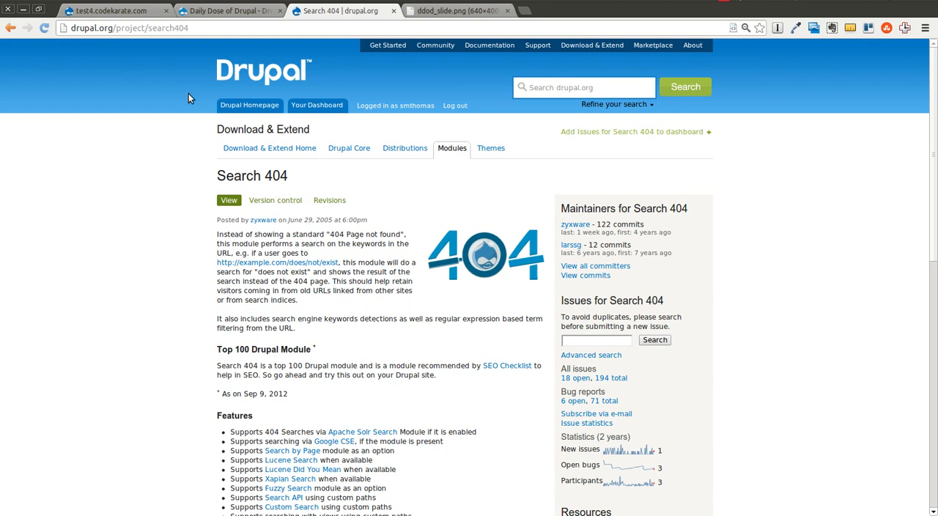
pyautogui.moveTo(176, 179)
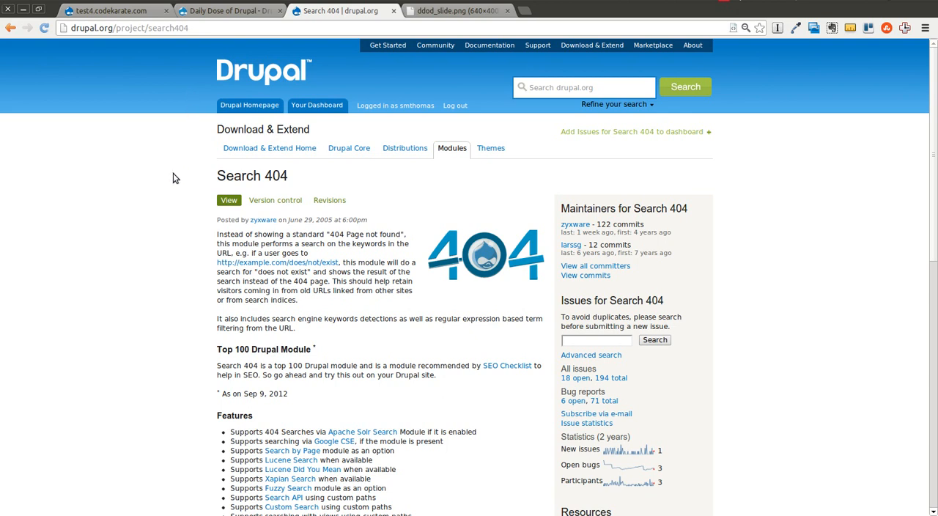
# On test4.codekarate.com, filter the Modules list by 'search' to show Search 404.
pyautogui.click(110, 10)
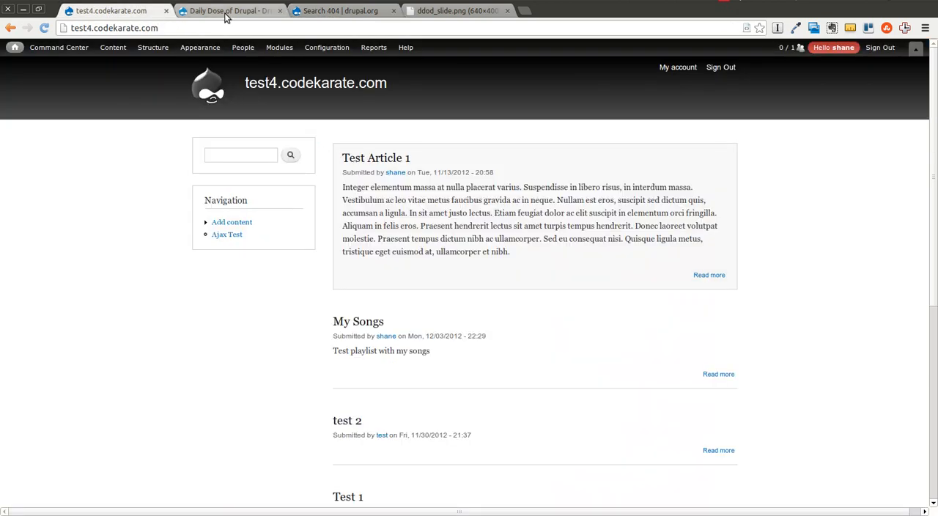
pyautogui.moveTo(233, 360)
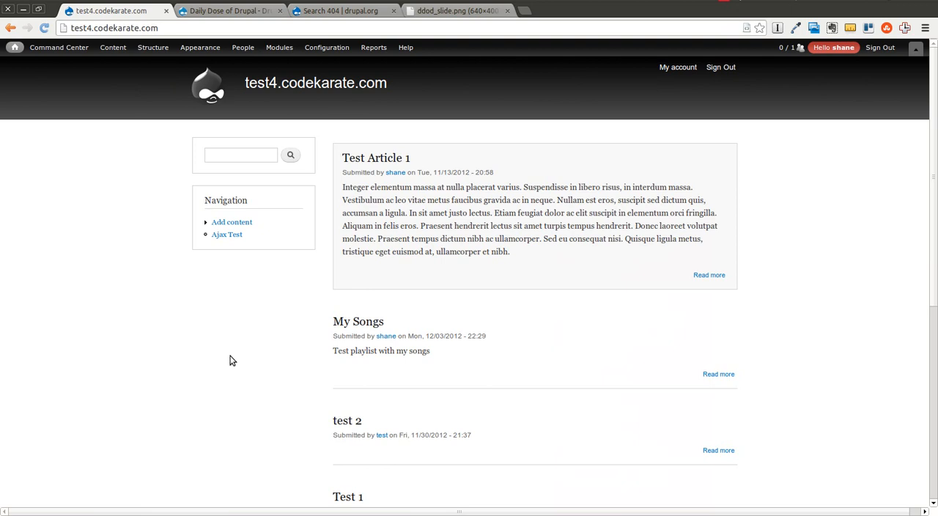
pyautogui.click(279, 47)
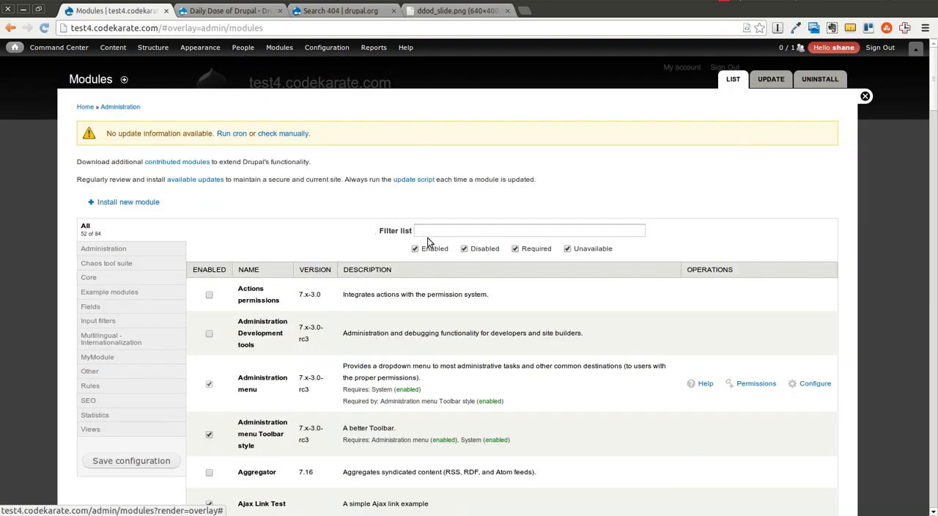
pyautogui.write('Search')
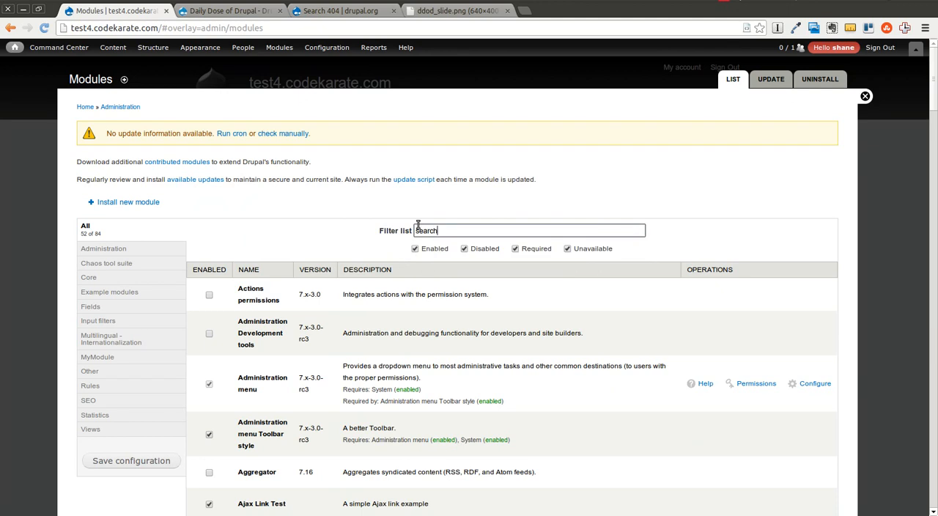
pyautogui.write('search')
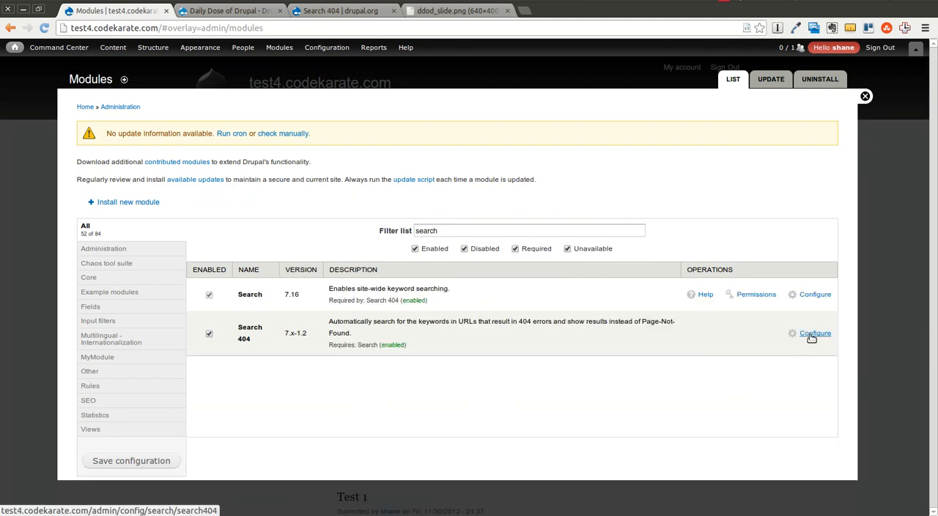
# Disable 'Jump directly to the search result' in Search 404, save, and close the overlay.
pyautogui.click(815, 333)
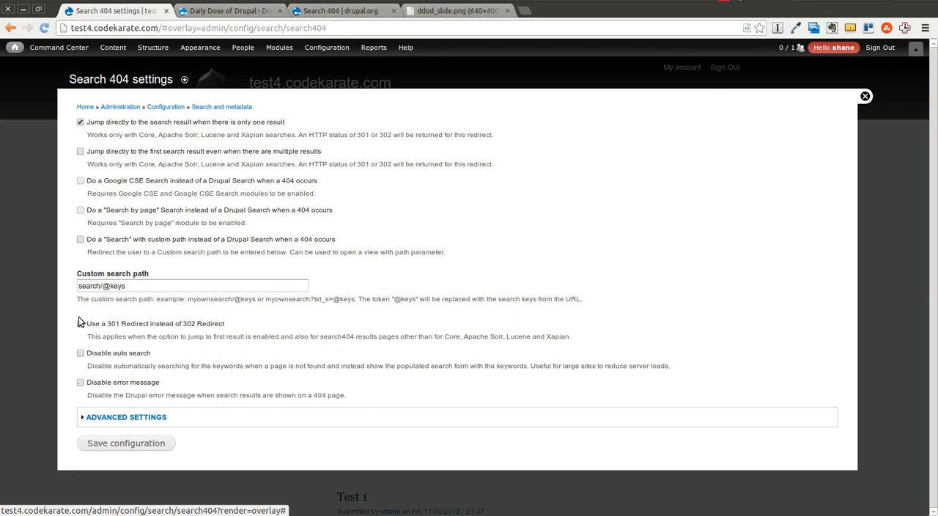
pyautogui.click(80, 121)
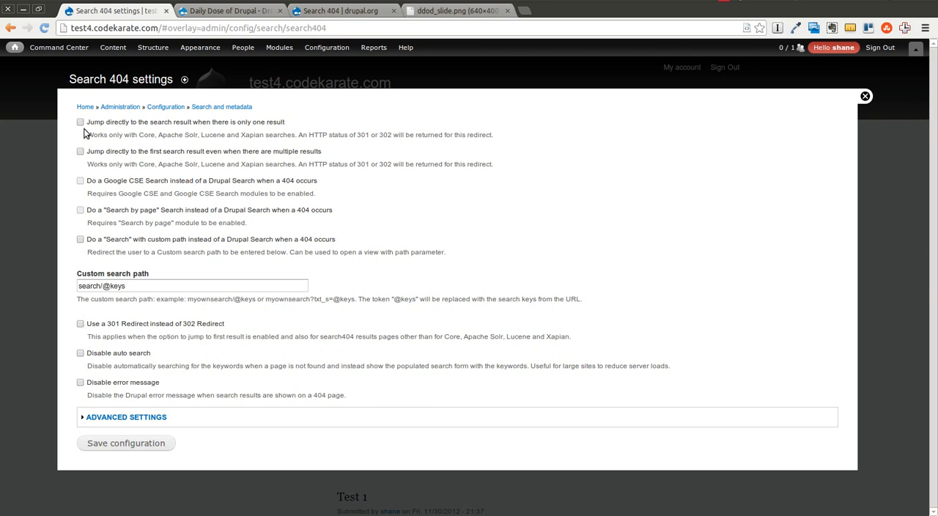
pyautogui.click(125, 443)
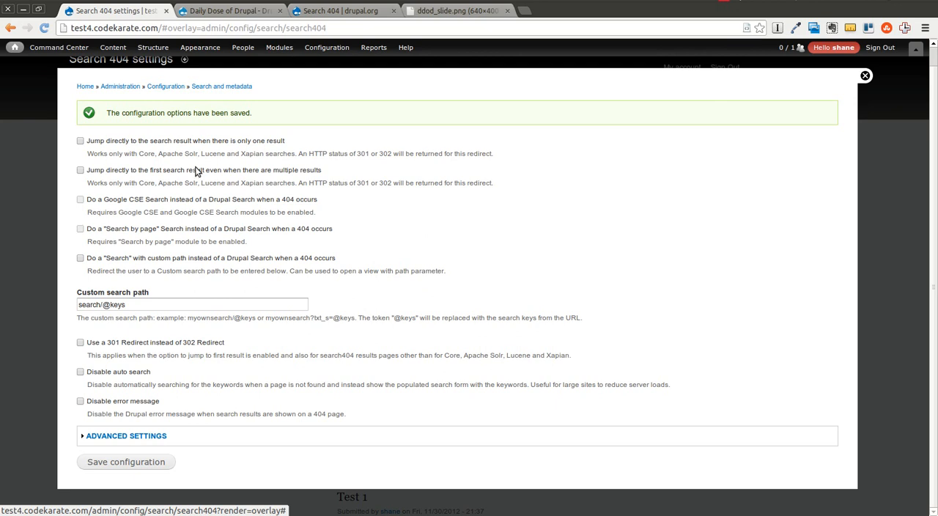
pyautogui.click(866, 76)
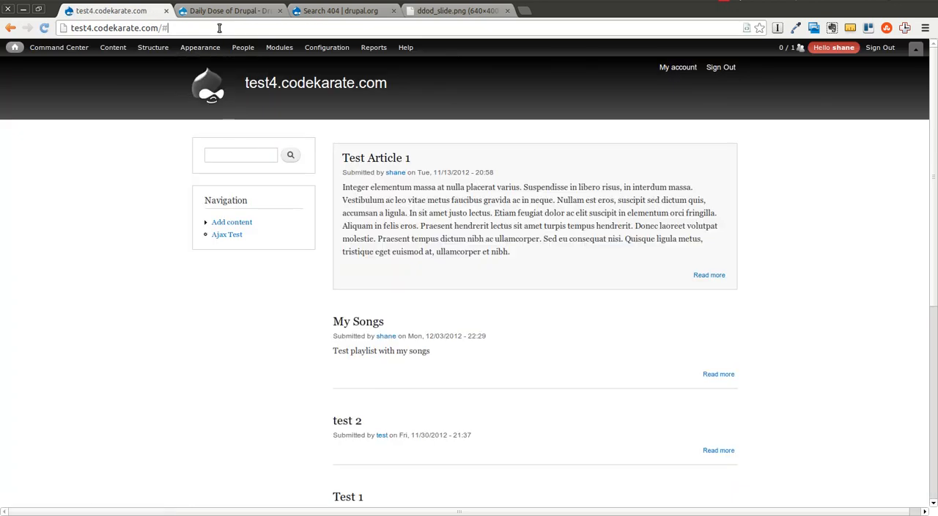
# Load the missing address test4.codekarate.com/test/article.
pyautogui.write('test/article')
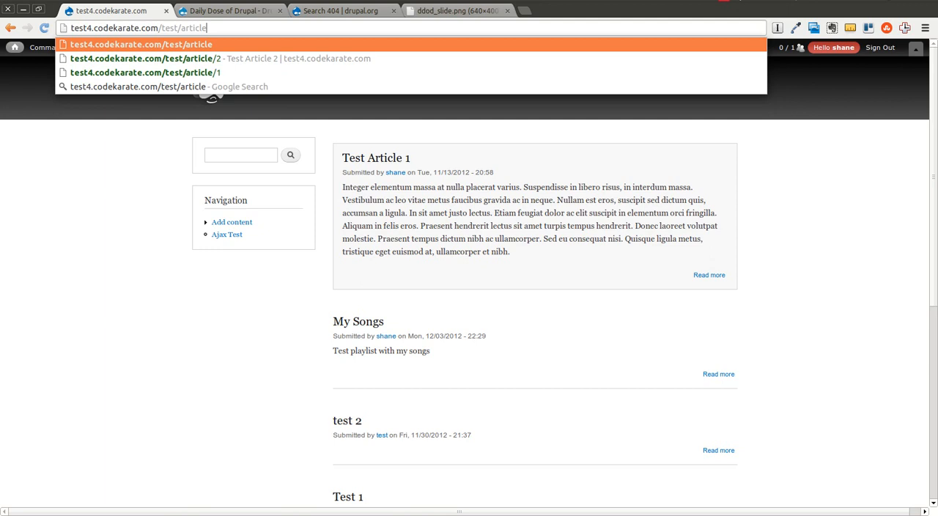
pyautogui.moveTo(222, 27)
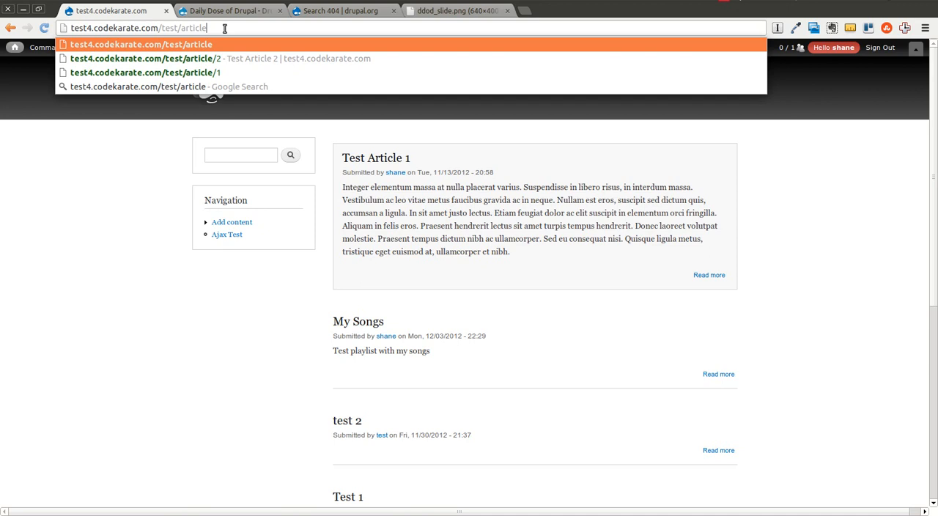
pyautogui.press('Return')
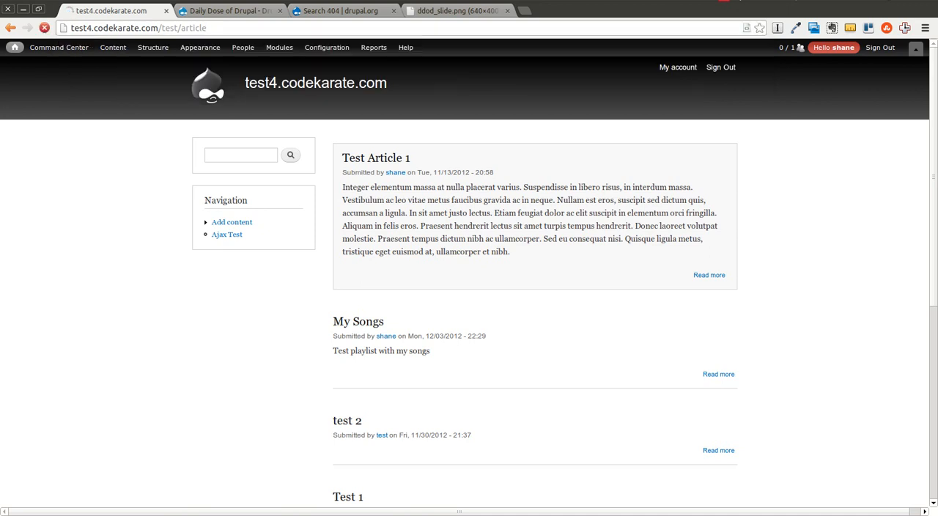
pyautogui.press('Return')
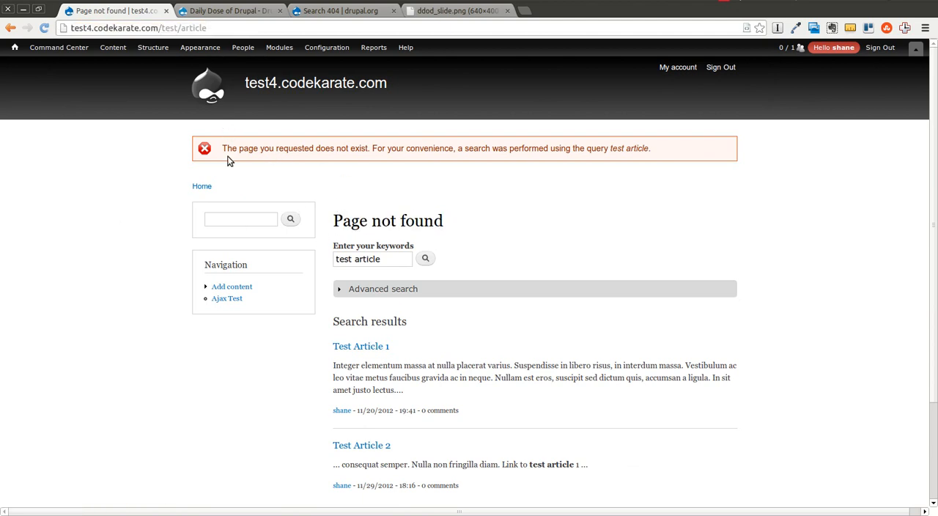
pyautogui.moveTo(582, 162)
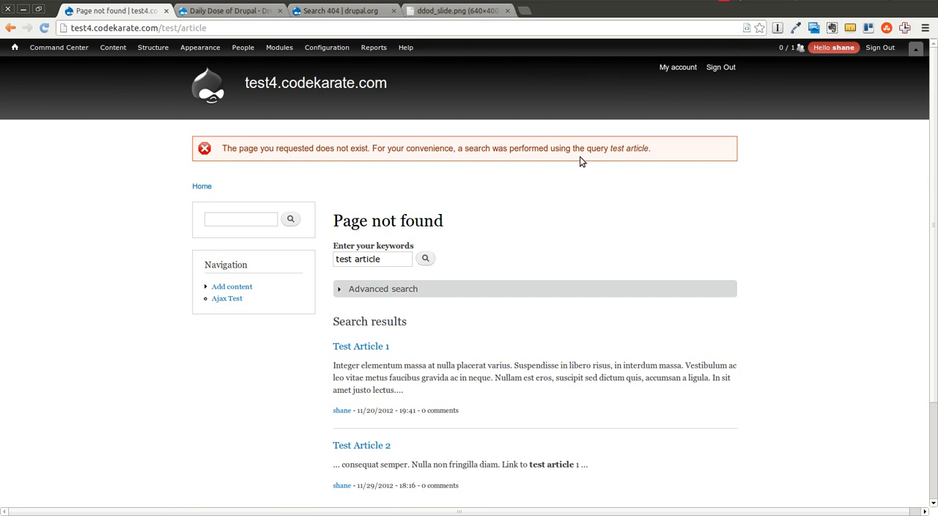
pyautogui.moveTo(616, 157)
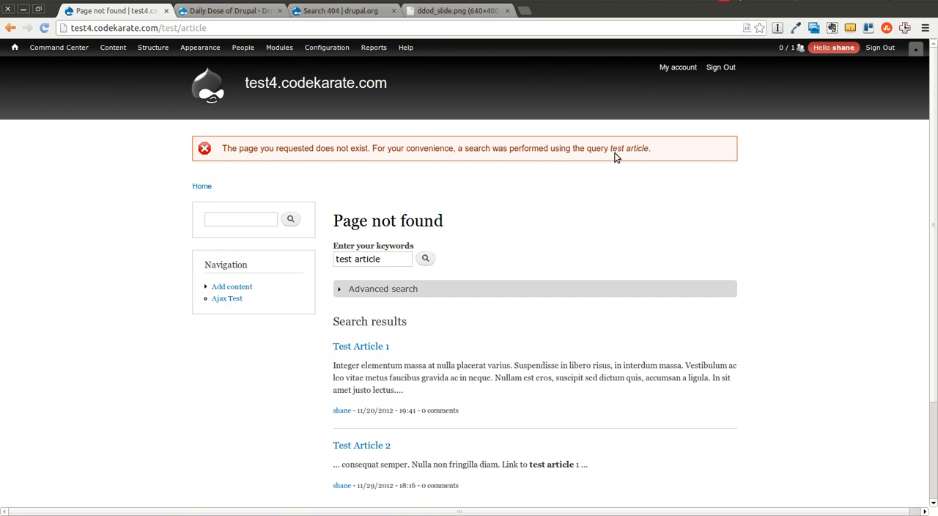
pyautogui.scroll(-3)
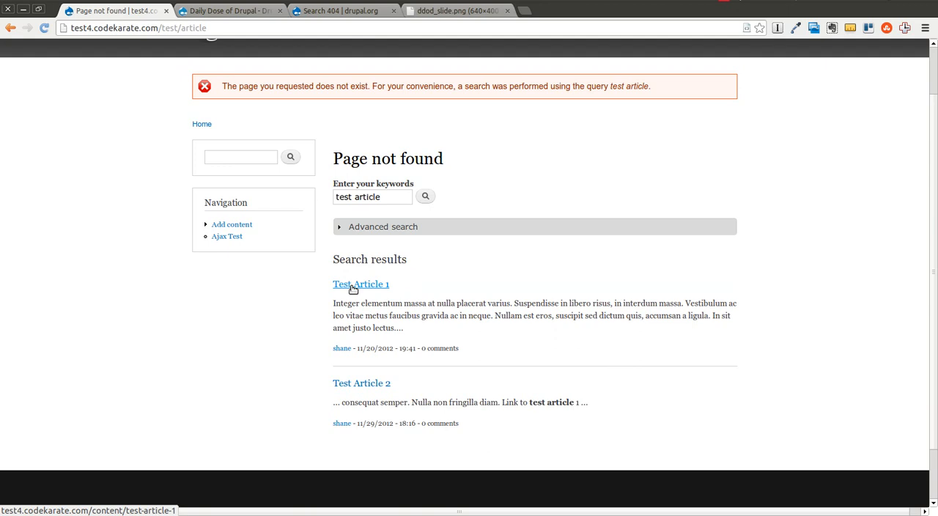
pyautogui.moveTo(361, 383)
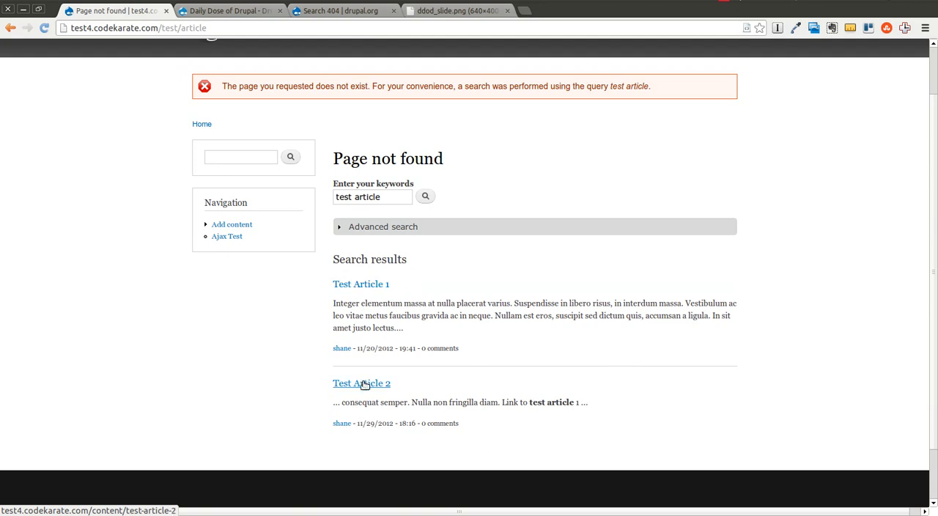
pyautogui.click(360, 383)
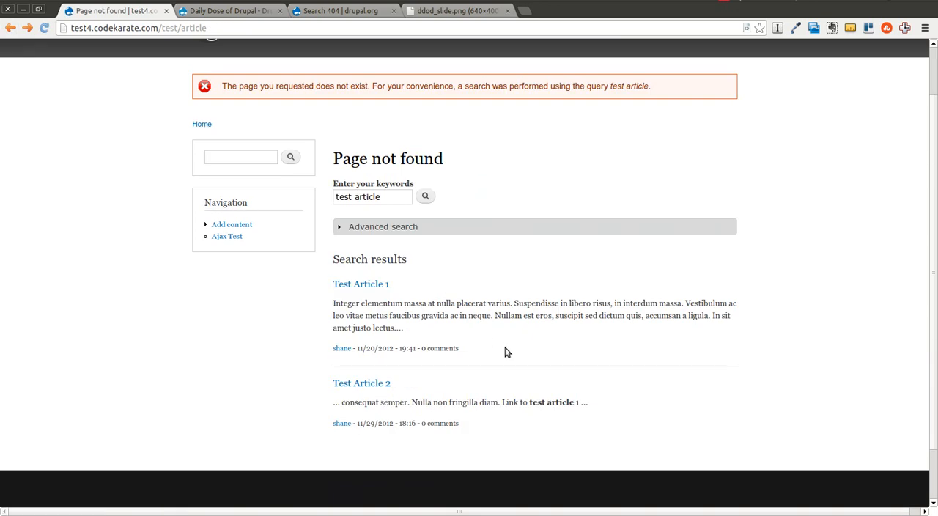
pyautogui.moveTo(552, 359)
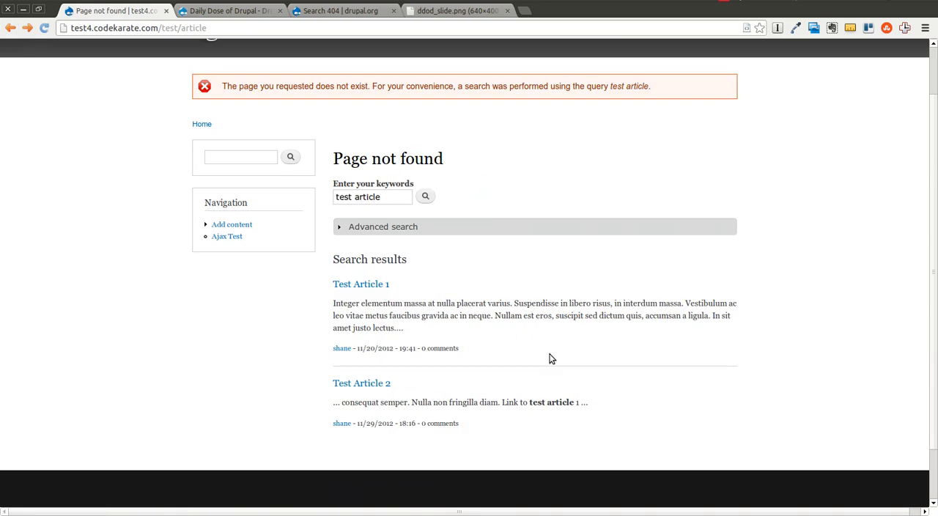
pyautogui.moveTo(591, 232)
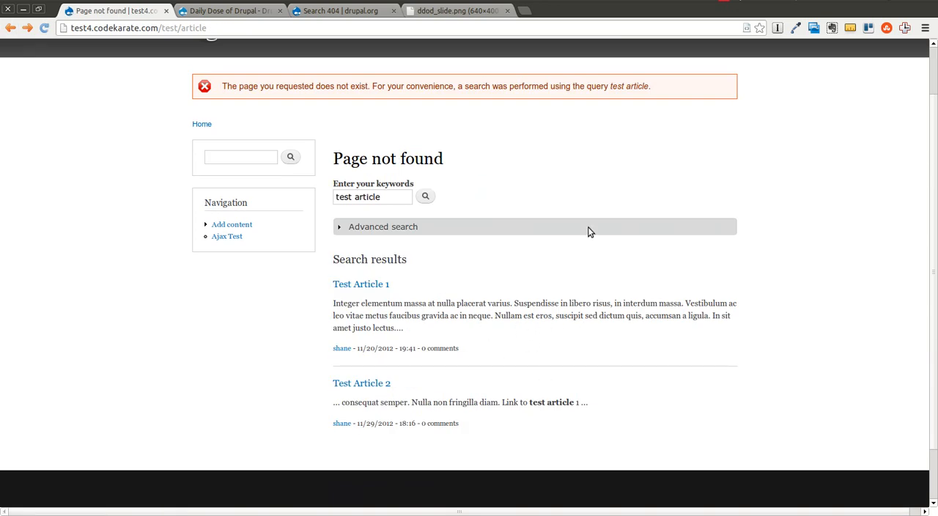
pyautogui.moveTo(633, 251)
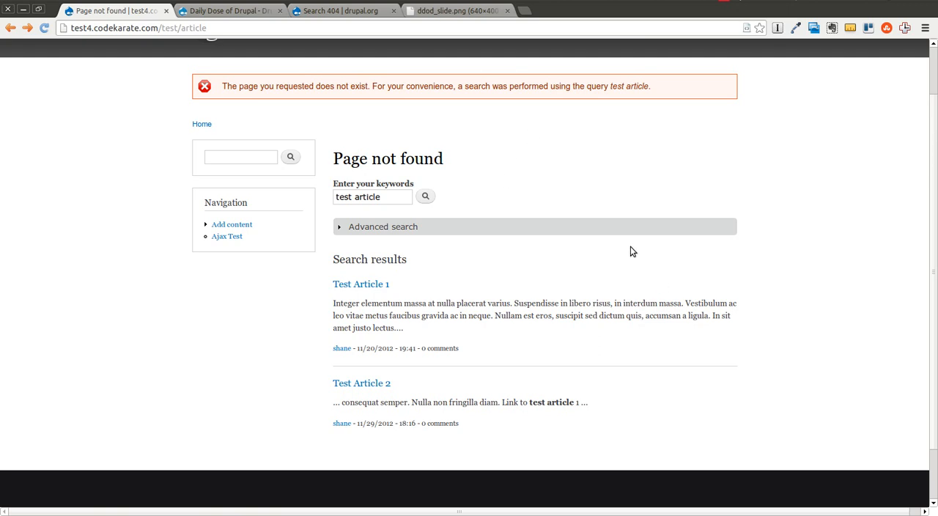
pyautogui.moveTo(608, 235)
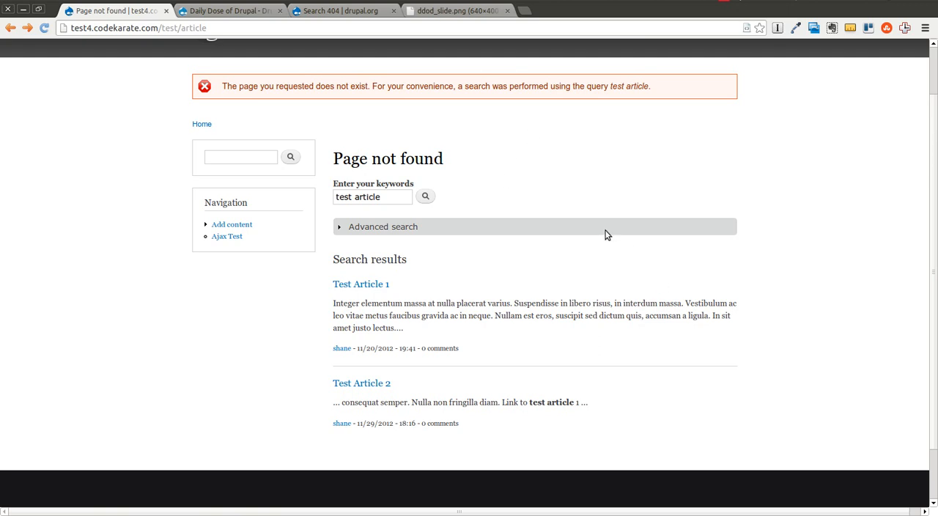
pyautogui.moveTo(398, 383)
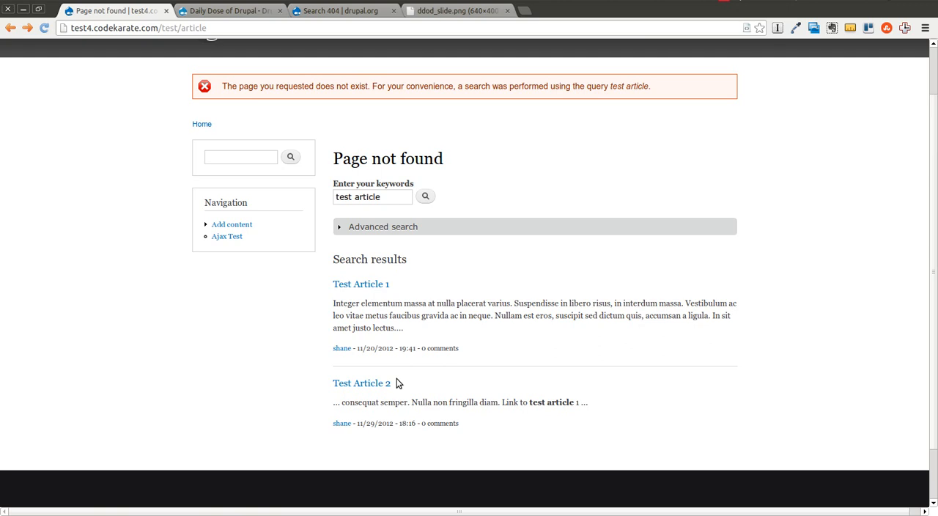
pyautogui.moveTo(766, 355)
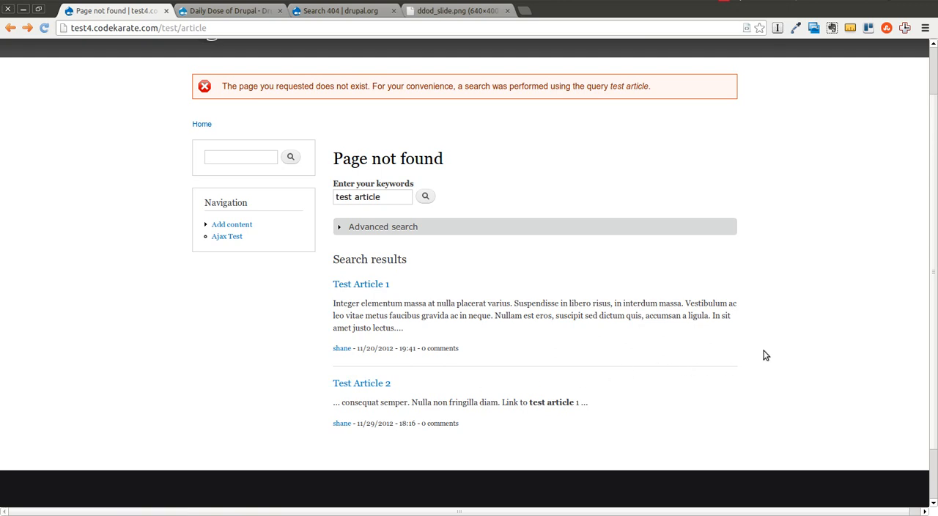
pyautogui.moveTo(791, 284)
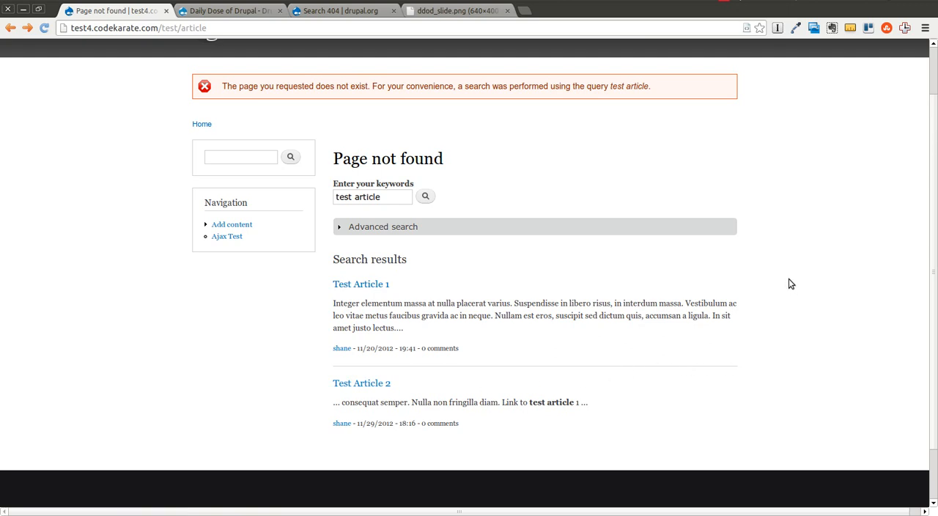
pyautogui.moveTo(348, 28)
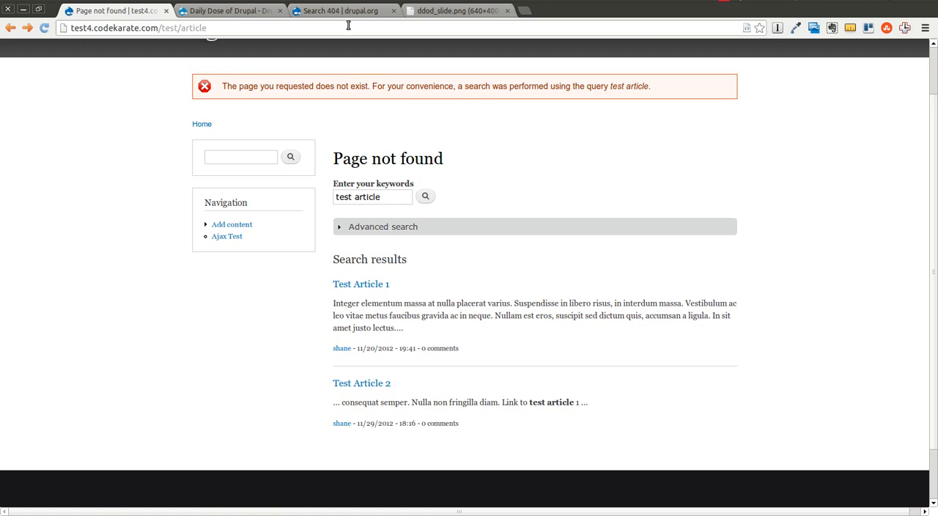
pyautogui.moveTo(230, 11)
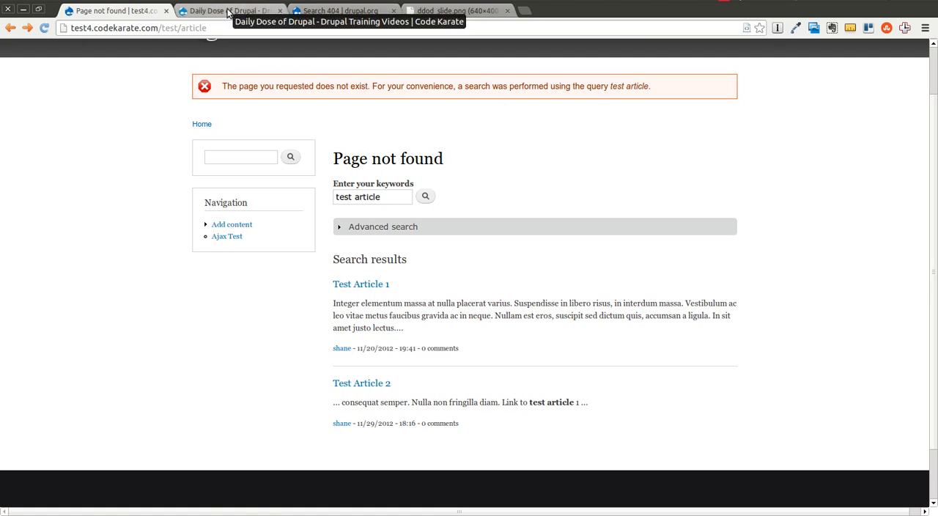
pyautogui.click(327, 47)
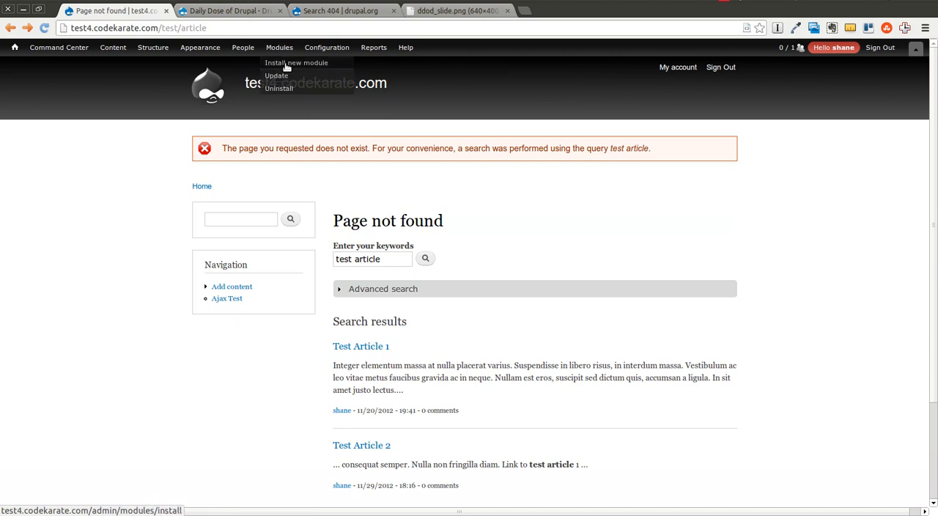
# Filter Modules by 'sear' and open Search 404's Configure page.
pyautogui.click(279, 47)
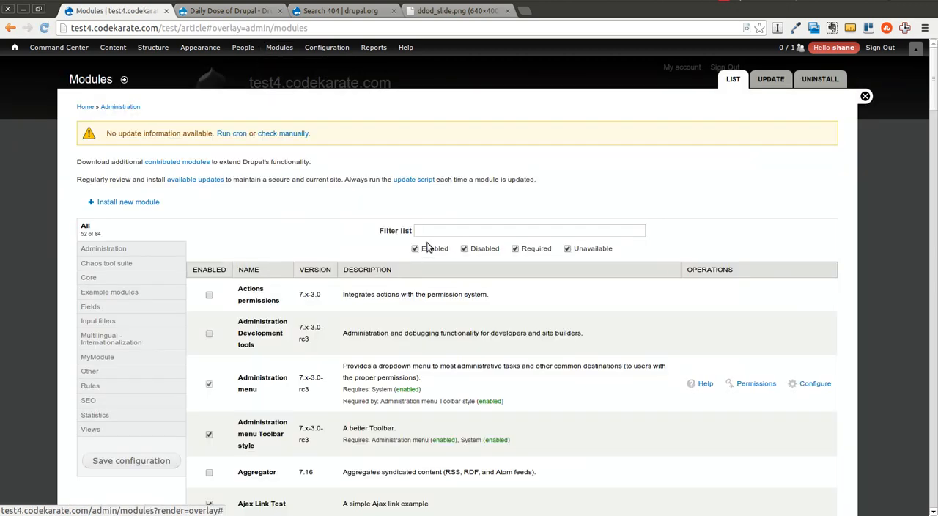
pyautogui.write('sear')
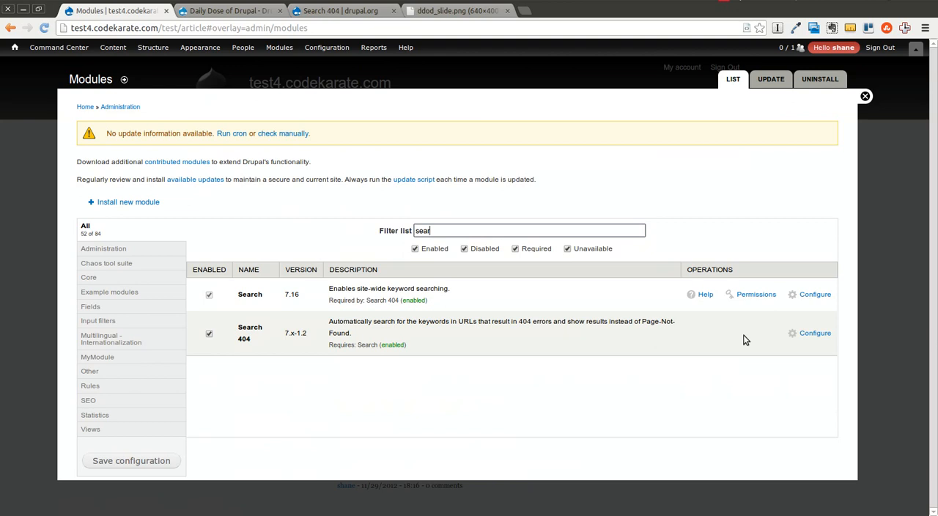
pyautogui.click(816, 333)
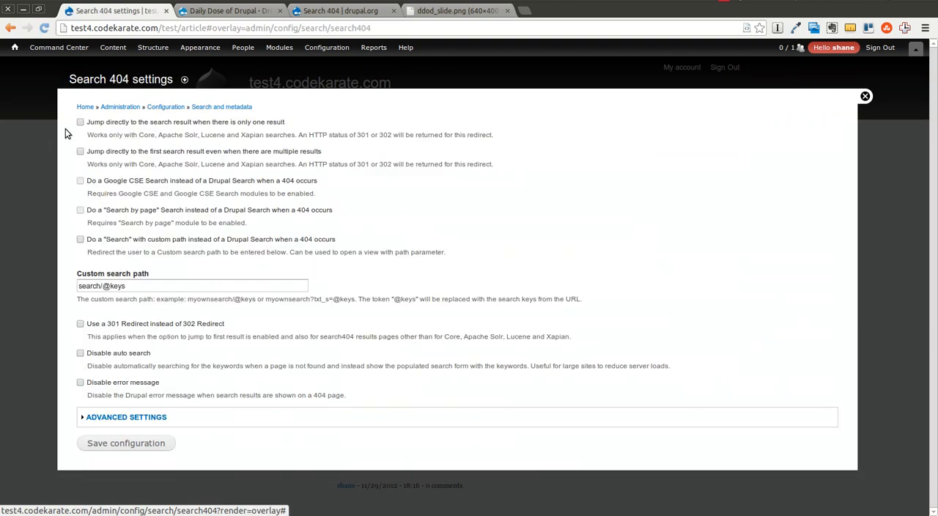
# Check 'Jump directly to the search result' and 'Use a 301 Redirect'.
pyautogui.click(80, 122)
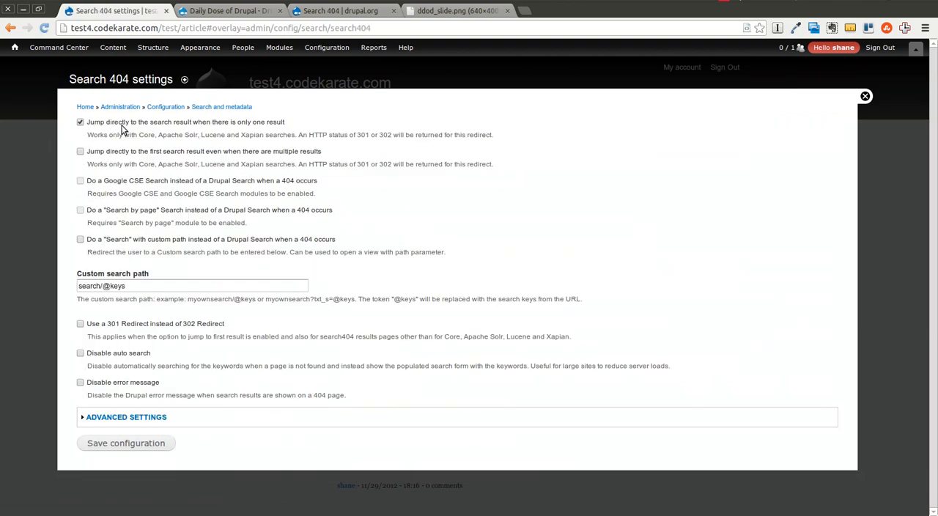
pyautogui.moveTo(293, 131)
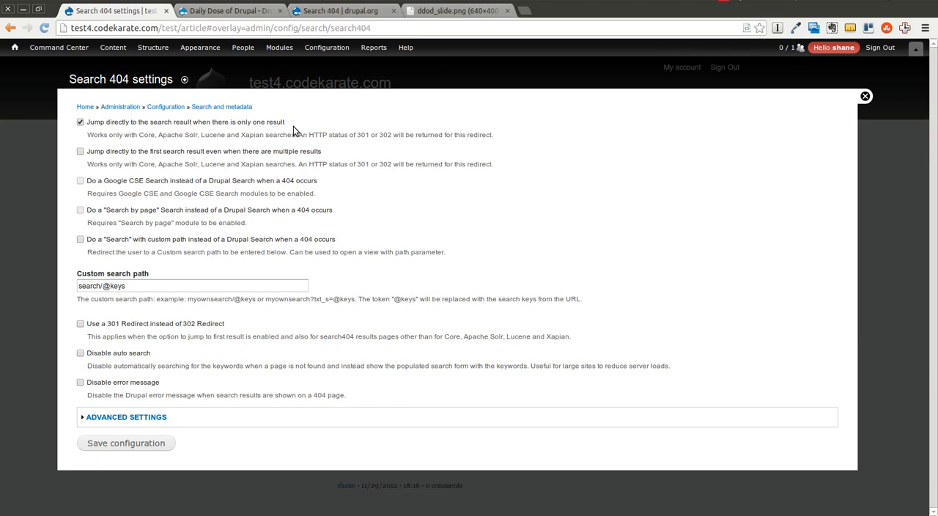
pyautogui.moveTo(502, 299)
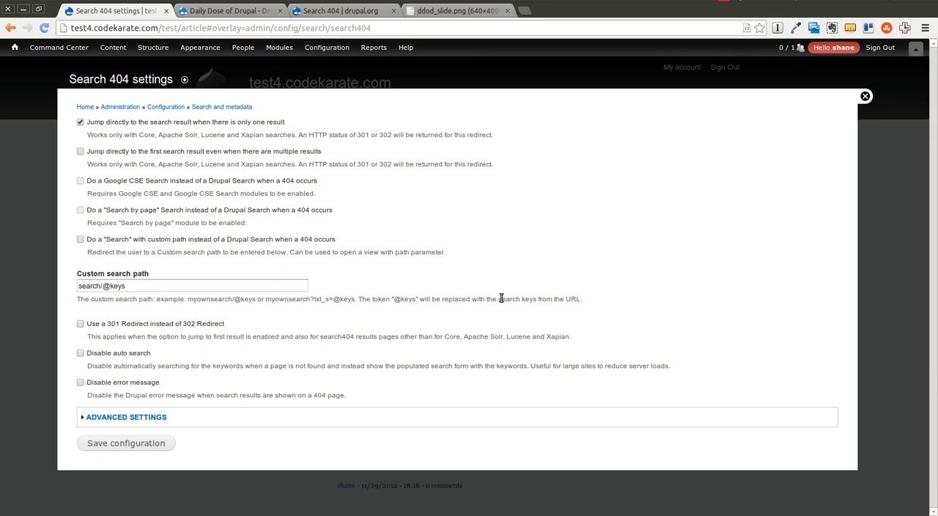
pyautogui.moveTo(144, 266)
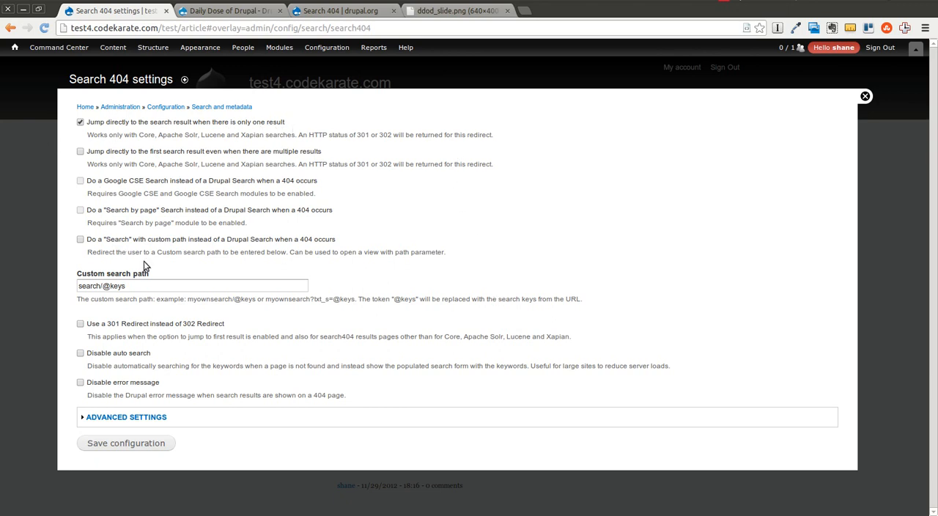
pyautogui.moveTo(259, 268)
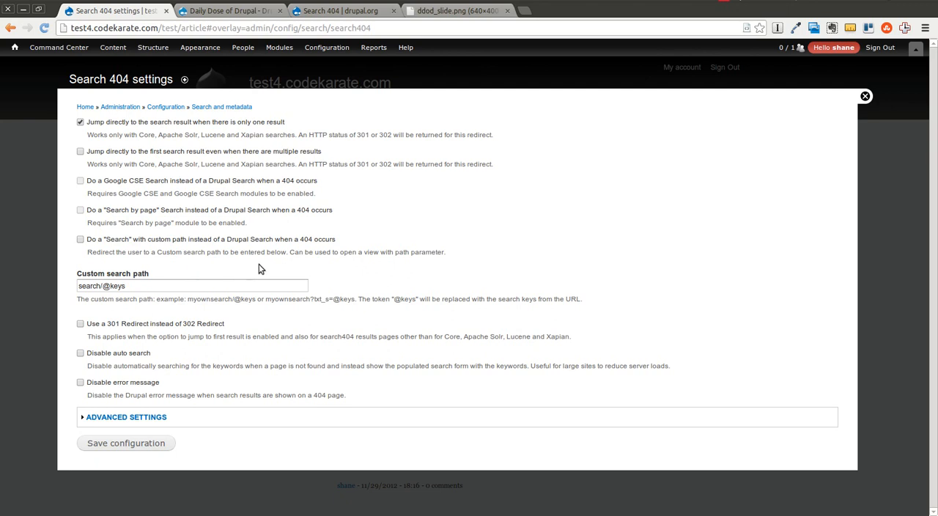
pyautogui.moveTo(184, 238)
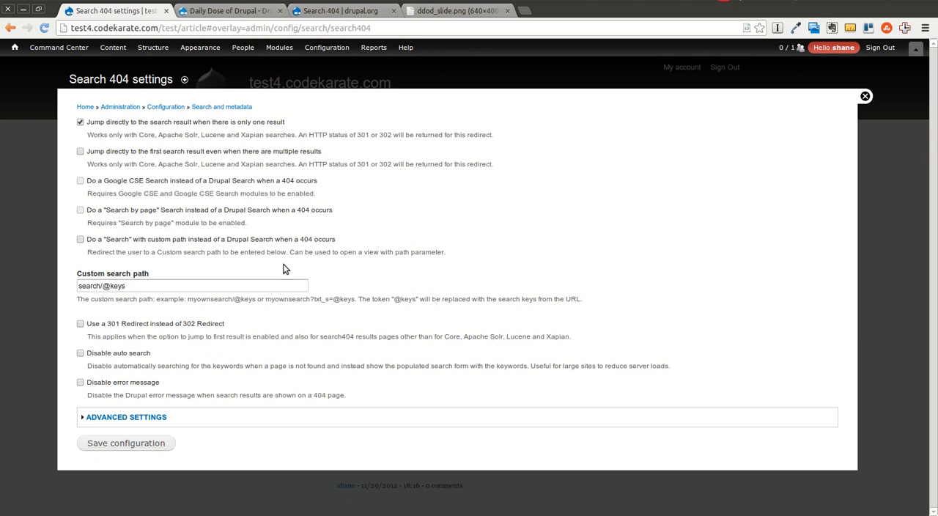
pyautogui.moveTo(135, 247)
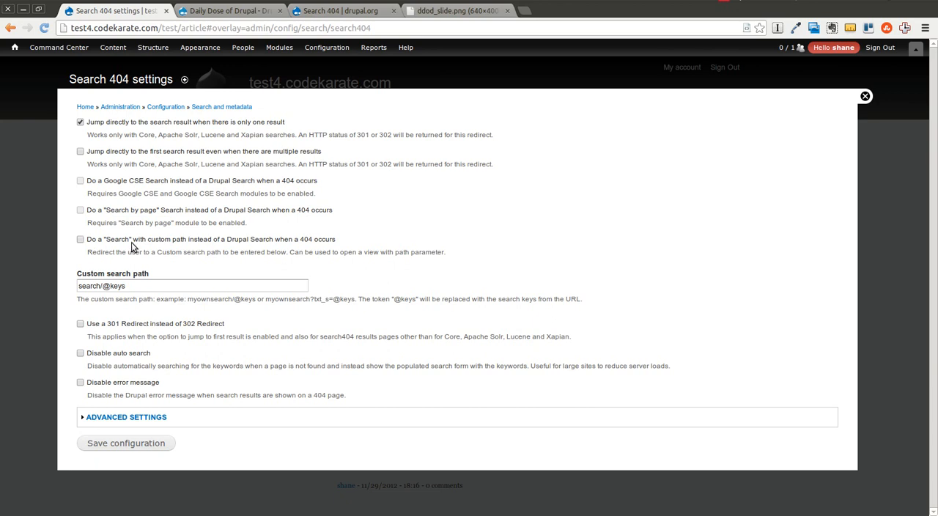
pyautogui.moveTo(345, 268)
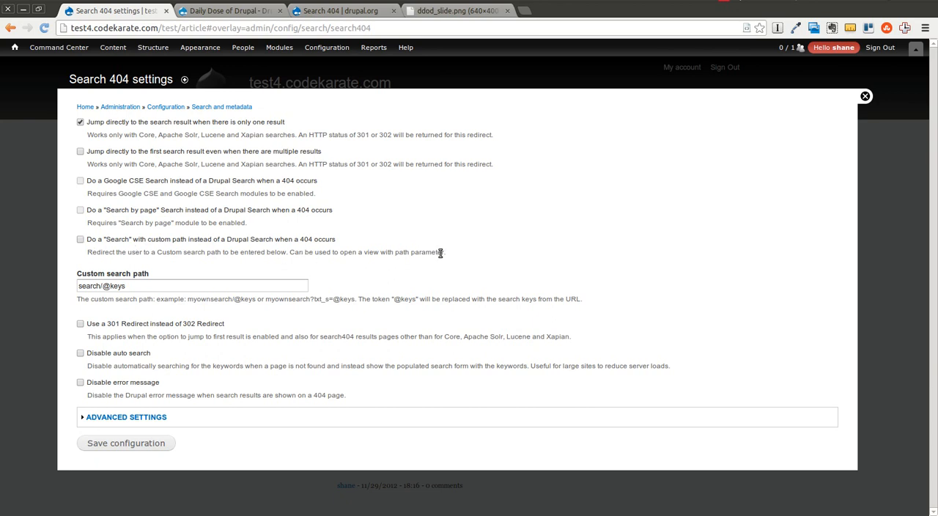
pyautogui.moveTo(90, 267)
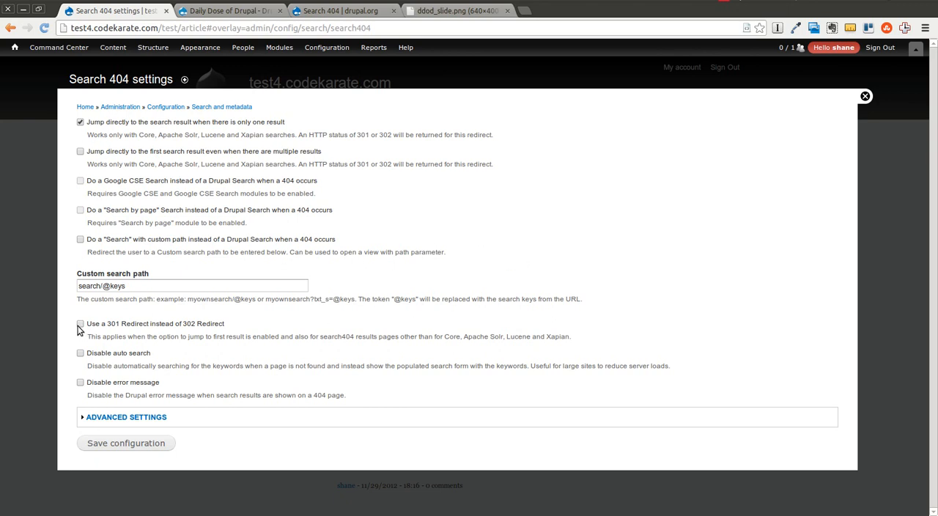
pyautogui.click(80, 324)
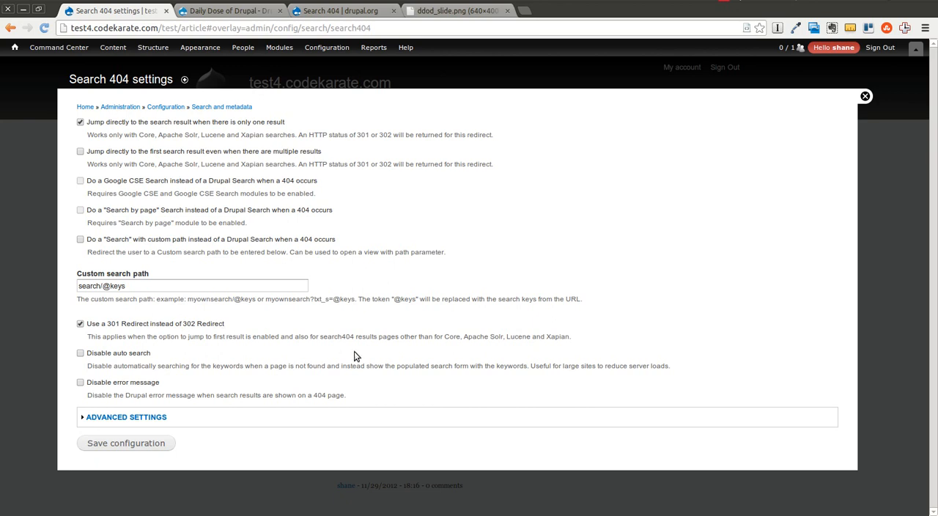
pyautogui.moveTo(213, 428)
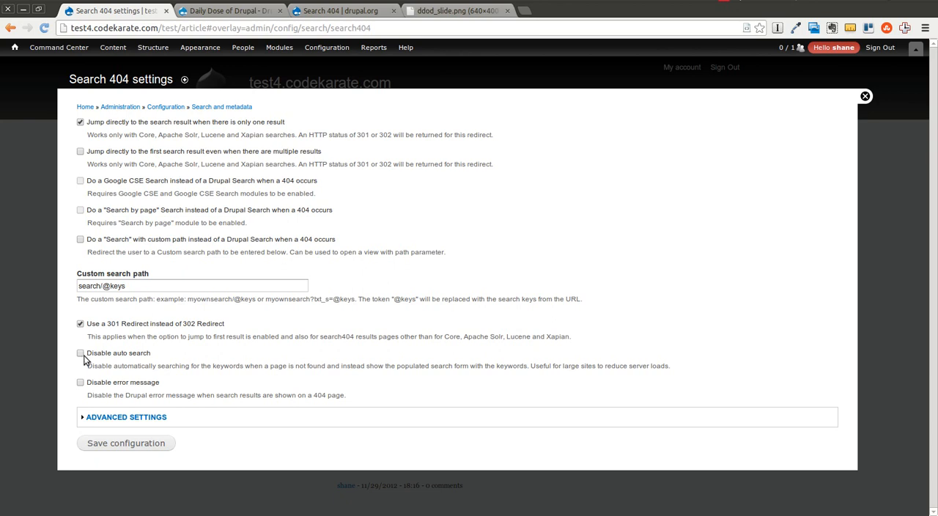
pyautogui.moveTo(402, 240)
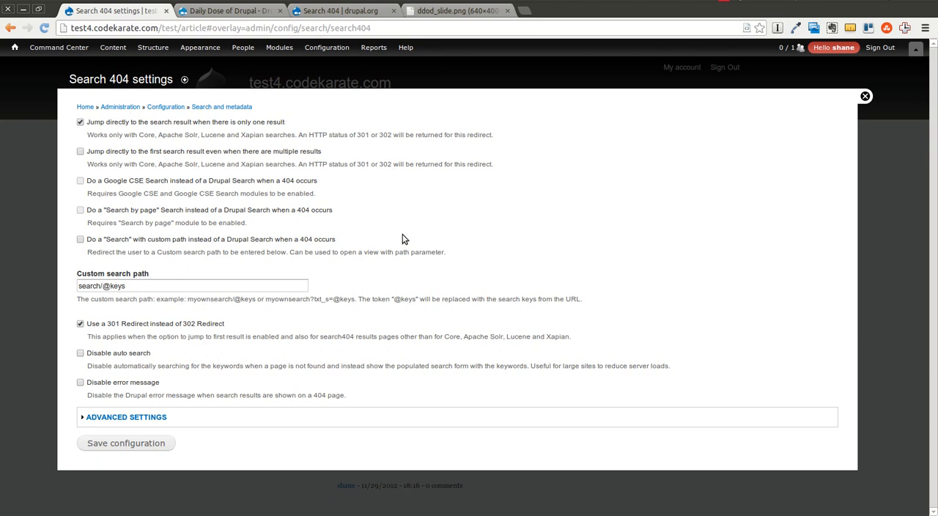
pyautogui.moveTo(472, 263)
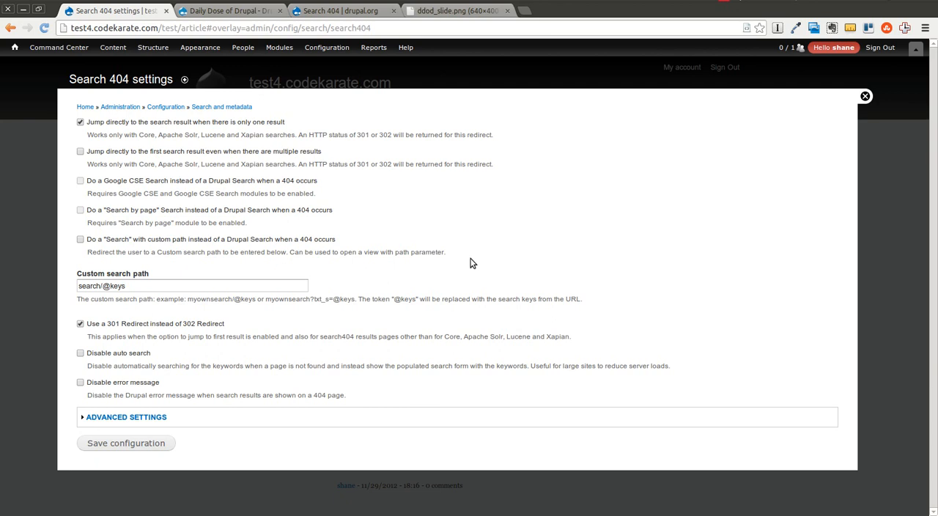
pyautogui.moveTo(492, 243)
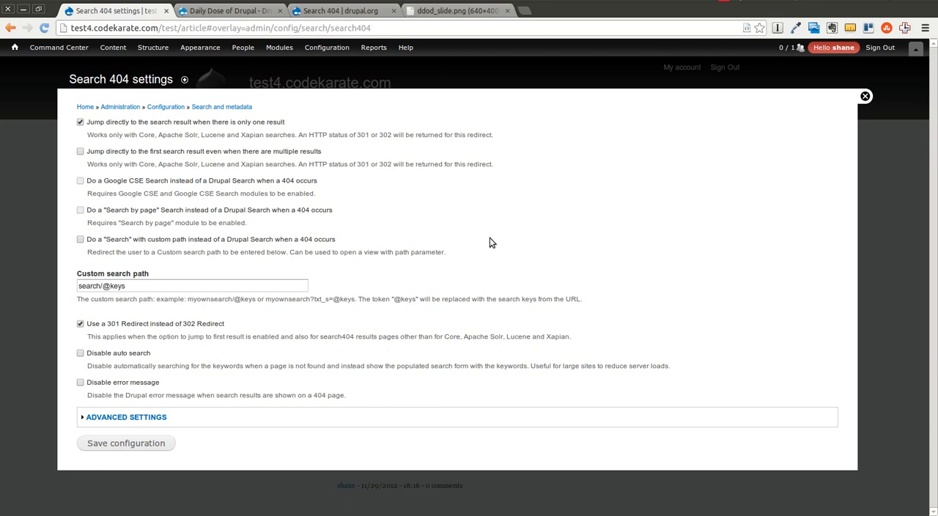
pyautogui.moveTo(430, 331)
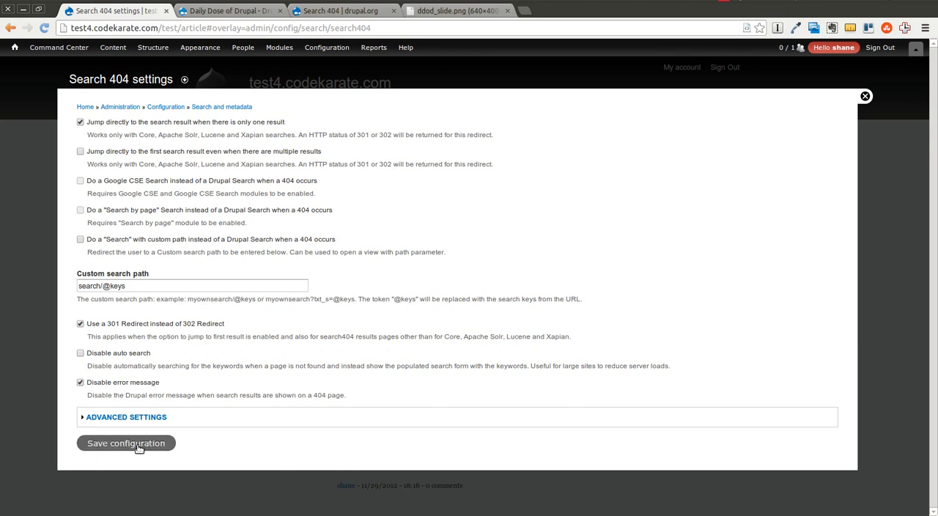
# Save, then add Advanced Settings custom page text 'Please try a search.' and save again.
pyautogui.click(125, 443)
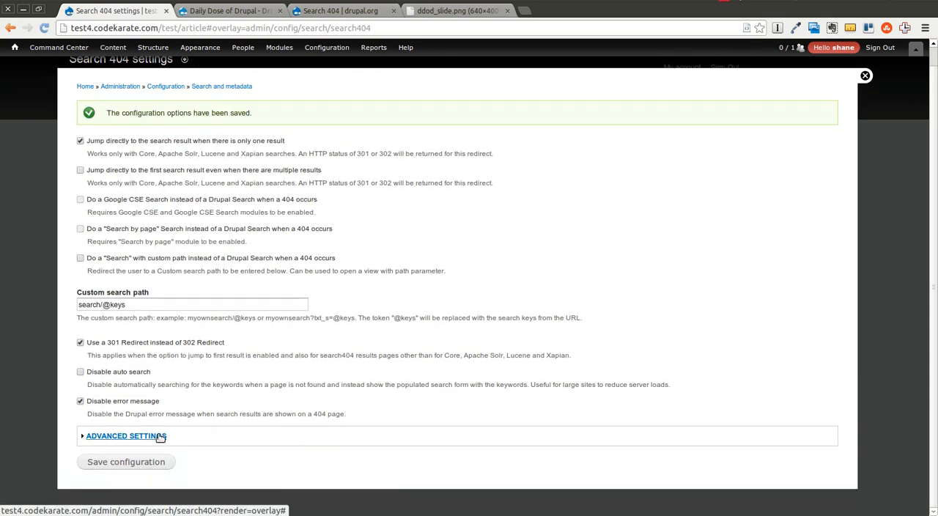
pyautogui.click(125, 436)
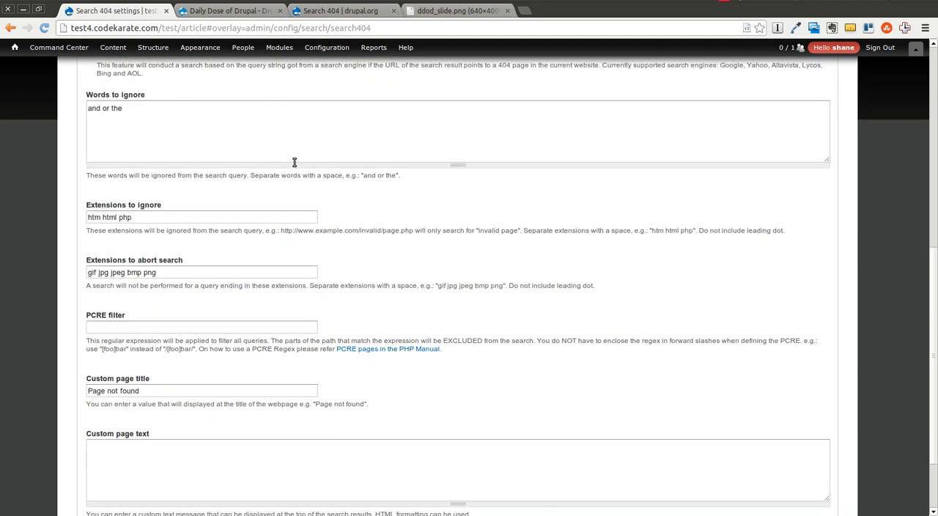
pyautogui.scroll(-3)
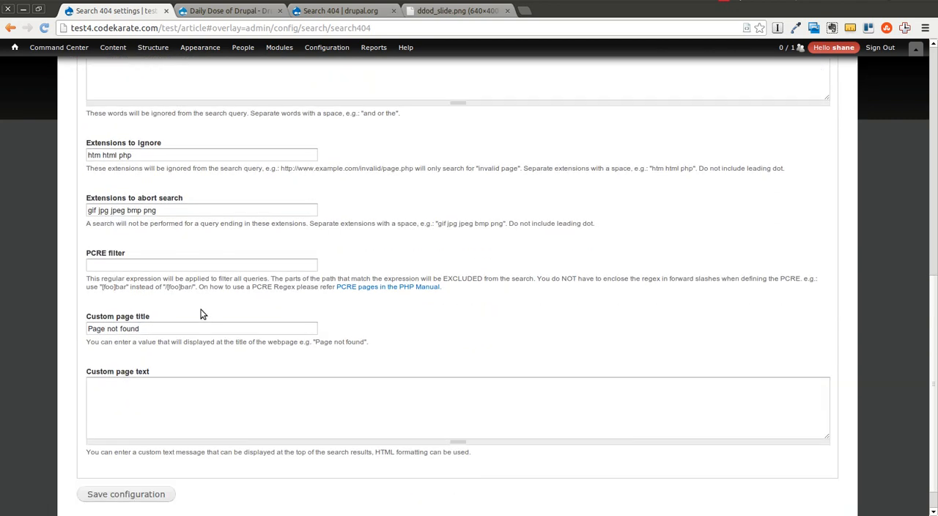
pyautogui.click(279, 408)
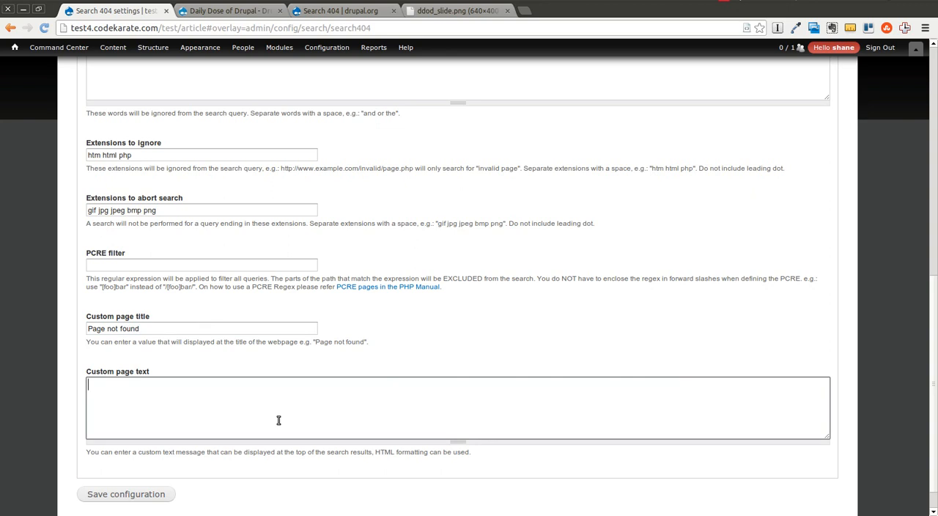
pyautogui.moveTo(379, 354)
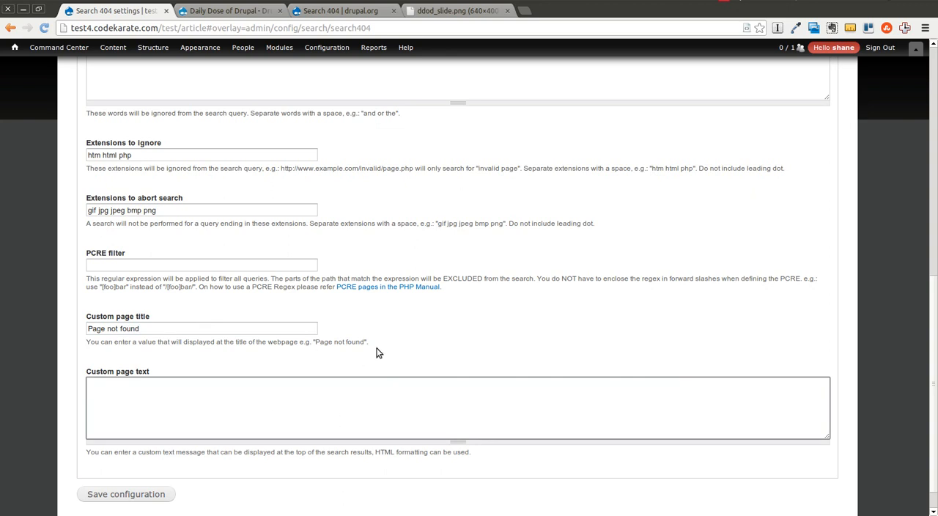
pyautogui.write('Please try a s')
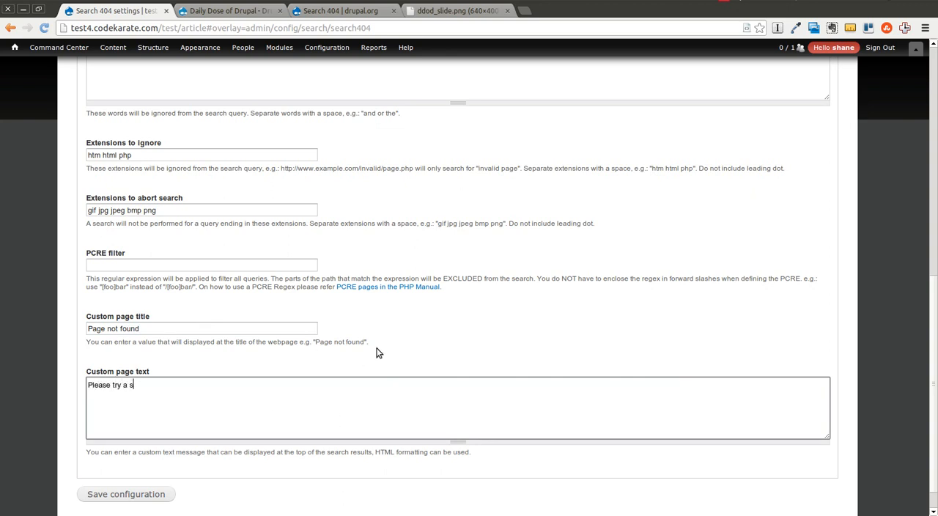
pyautogui.write('earch.')
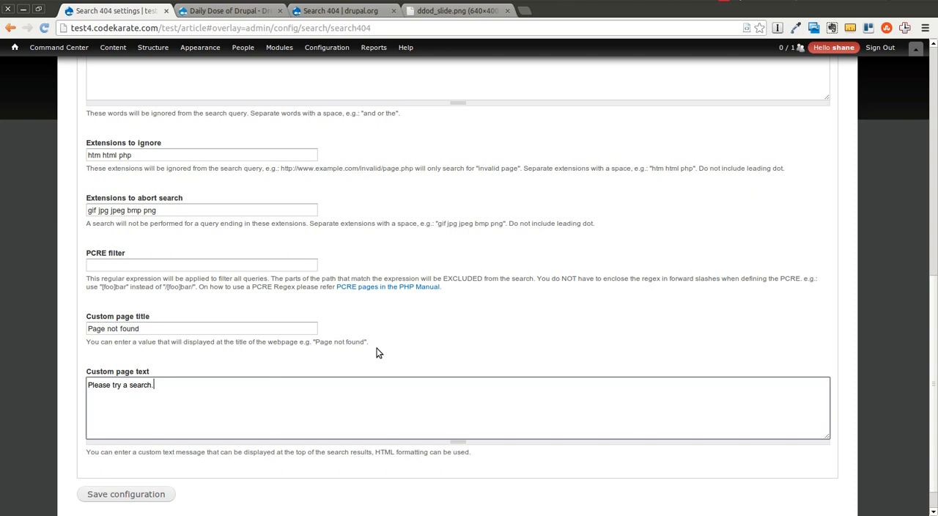
pyautogui.scroll(3)
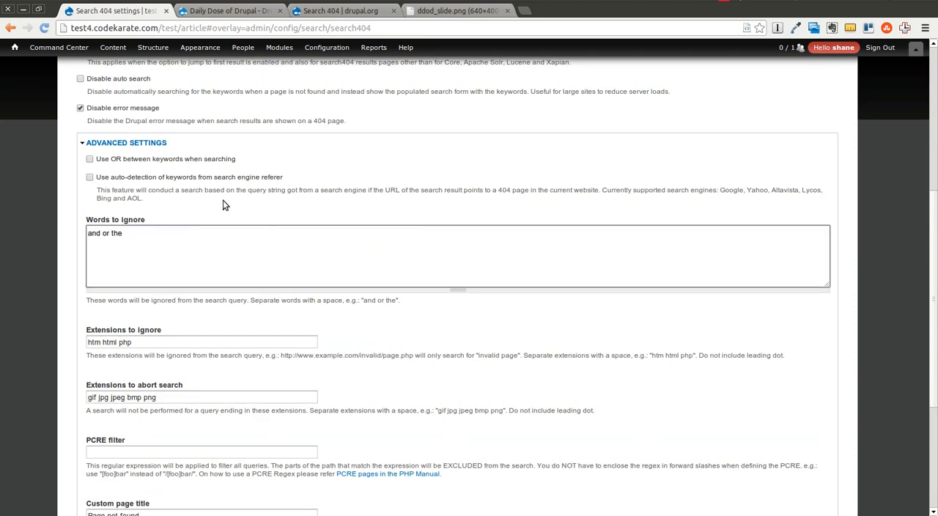
pyautogui.click(126, 483)
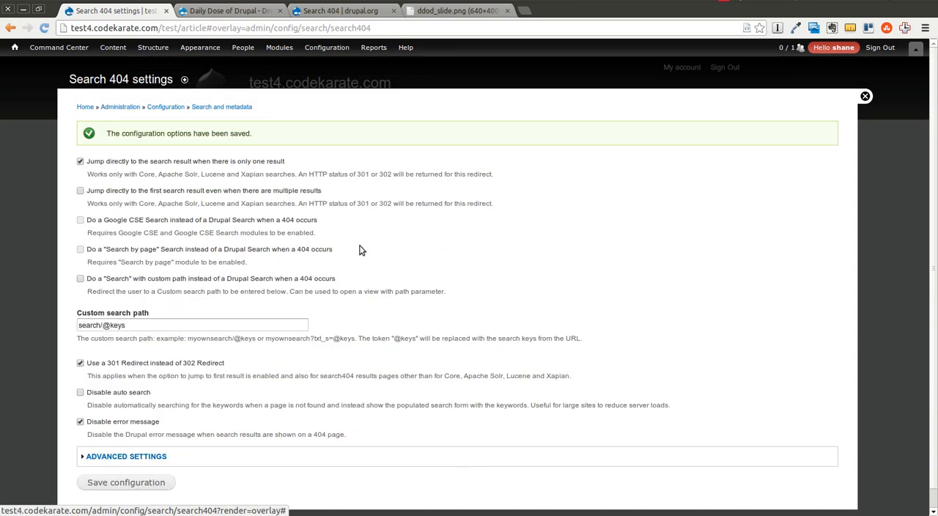
# View the not-found page, then request missing test/article/2 to land on Test Article 2.
pyautogui.click(865, 96)
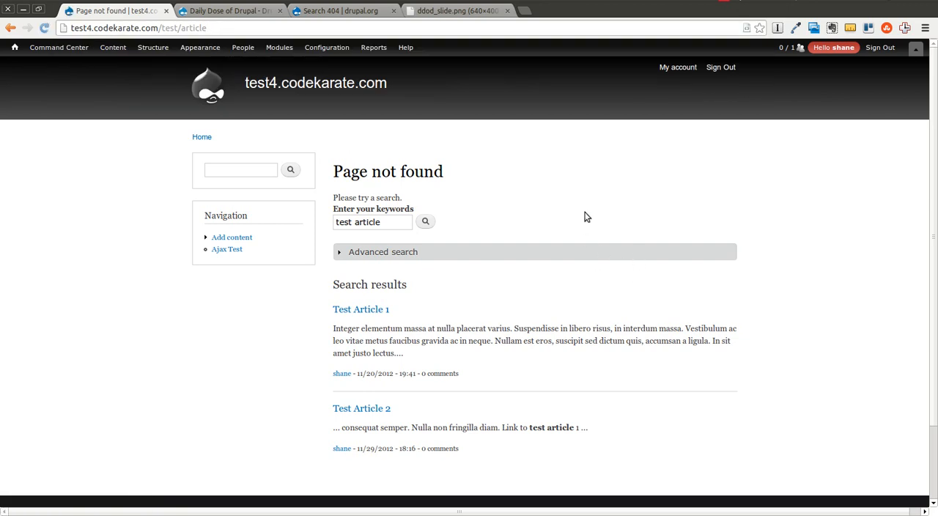
pyautogui.doubleClick(366, 198)
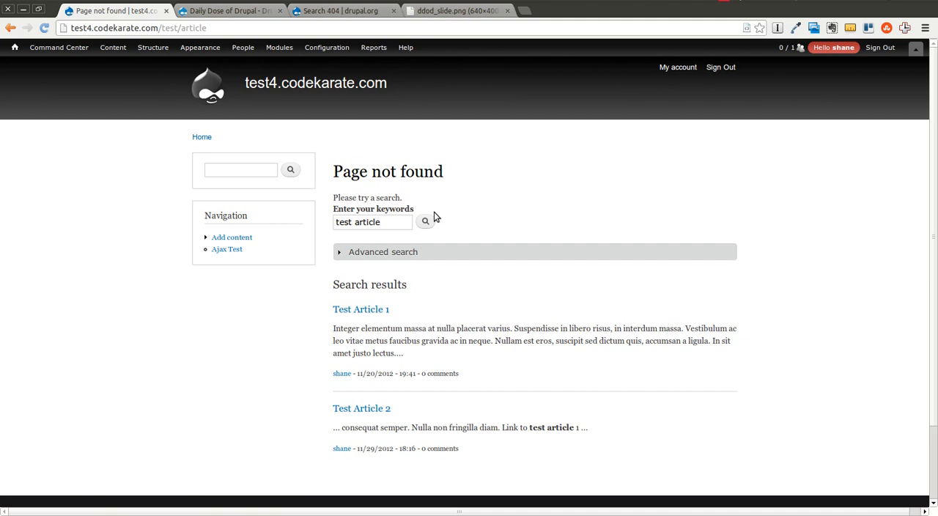
pyautogui.moveTo(192, 62)
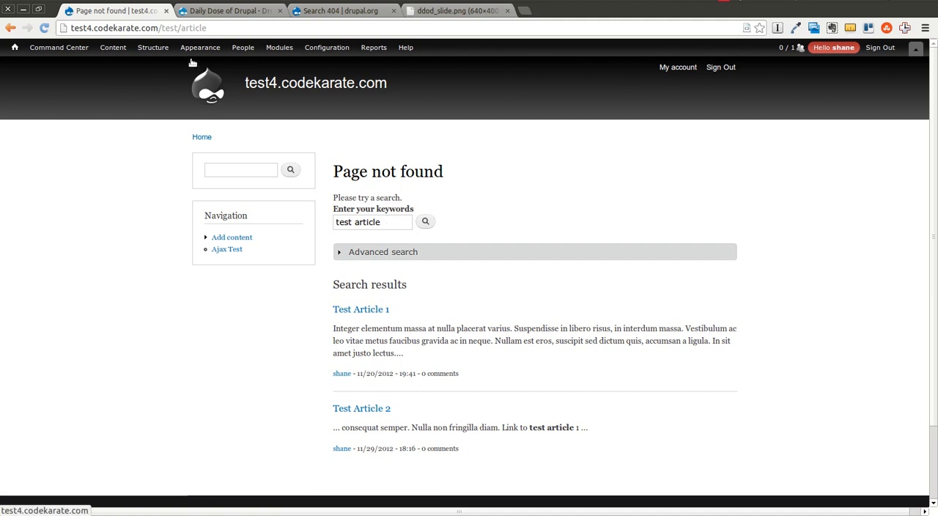
pyautogui.click(213, 28)
pyautogui.write('/2')
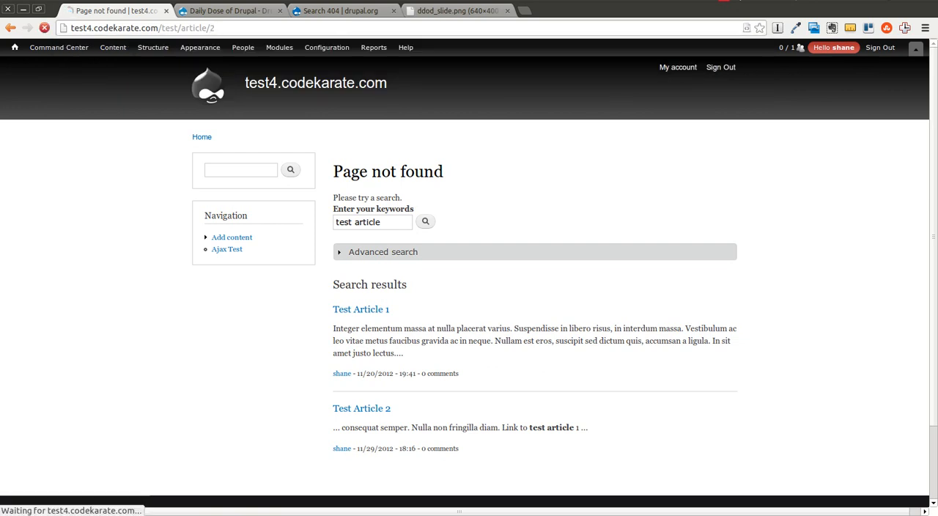
pyautogui.click(362, 408)
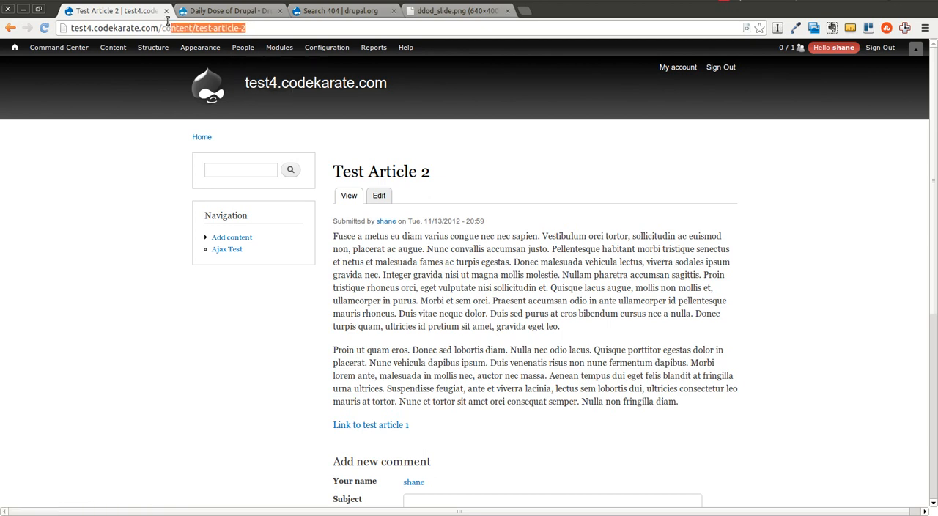
# Return to the test/article not-found page listing Test Article 1 and 2.
pyautogui.write('tse')
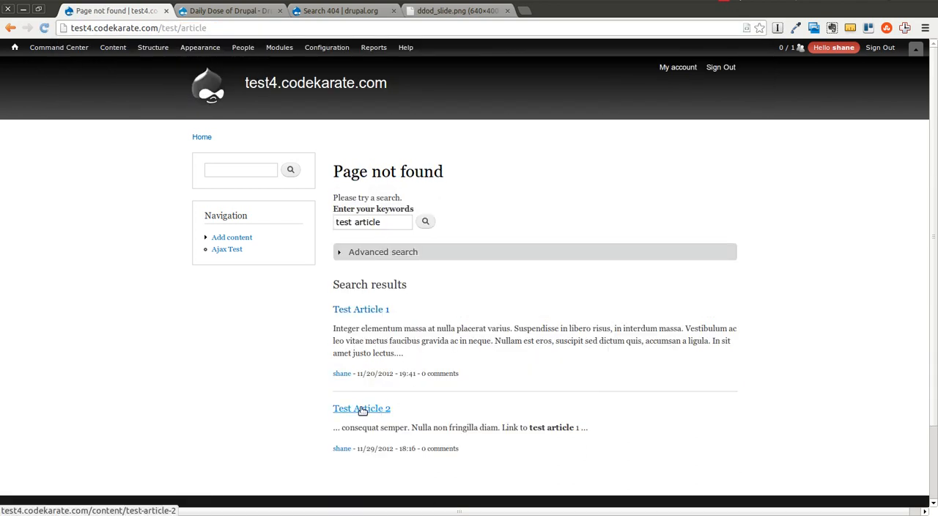
pyautogui.moveTo(392, 337)
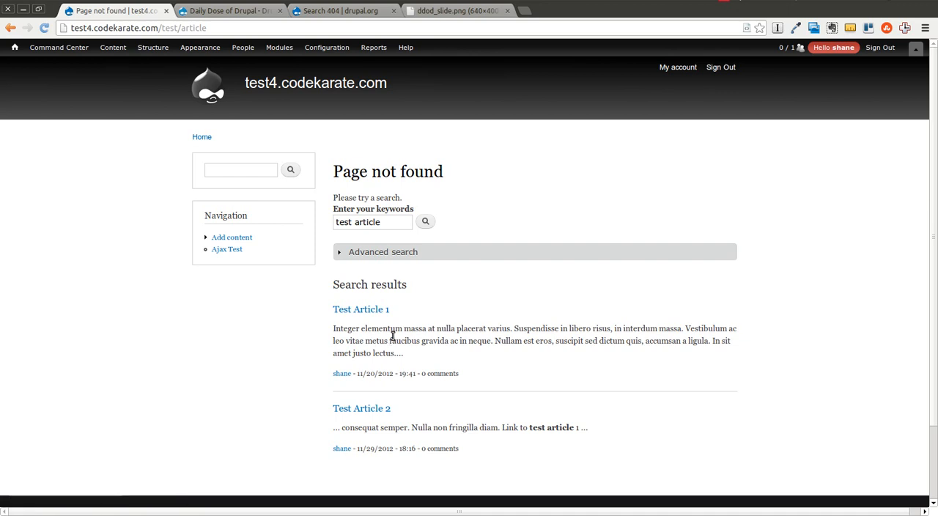
pyautogui.moveTo(396, 390)
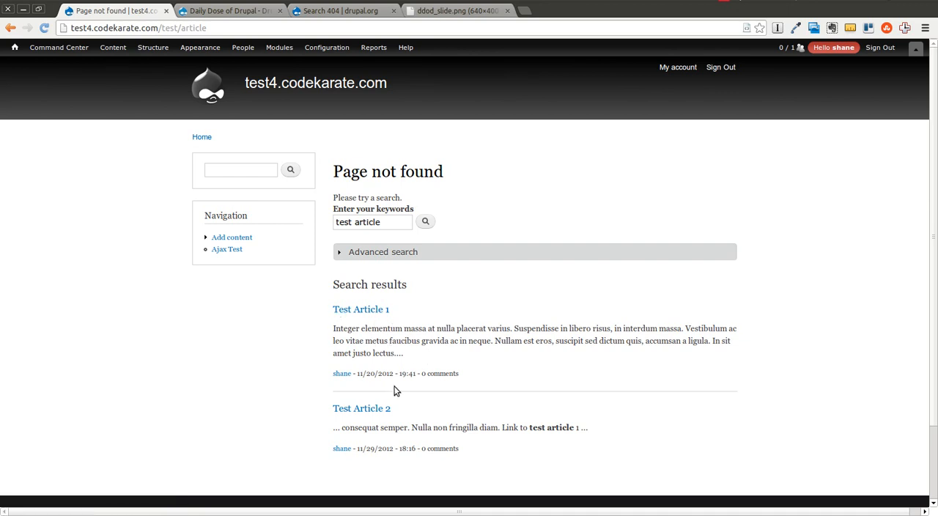
pyautogui.moveTo(563, 427)
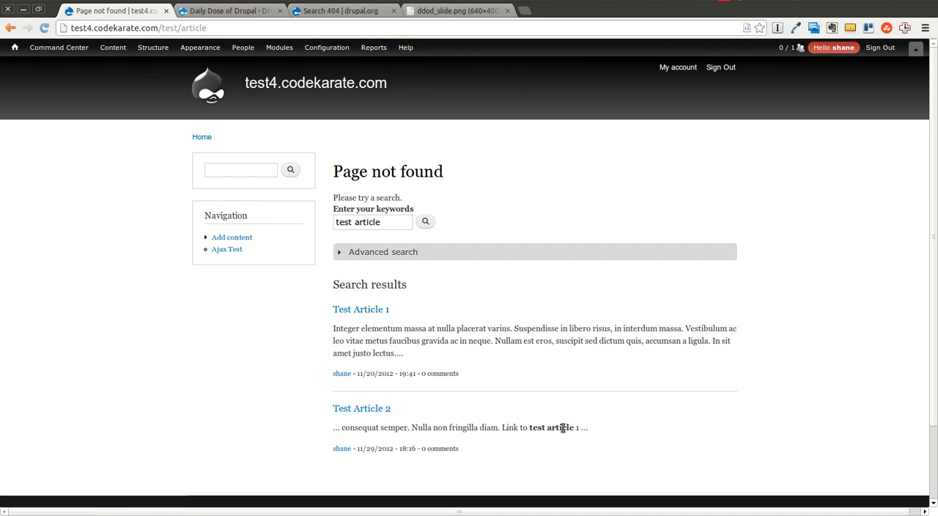
pyautogui.moveTo(597, 418)
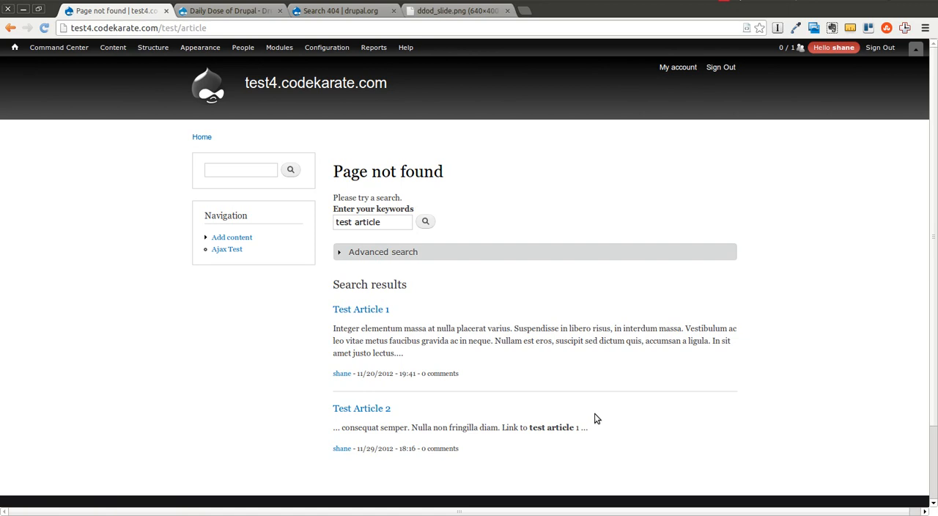
pyautogui.moveTo(532, 375)
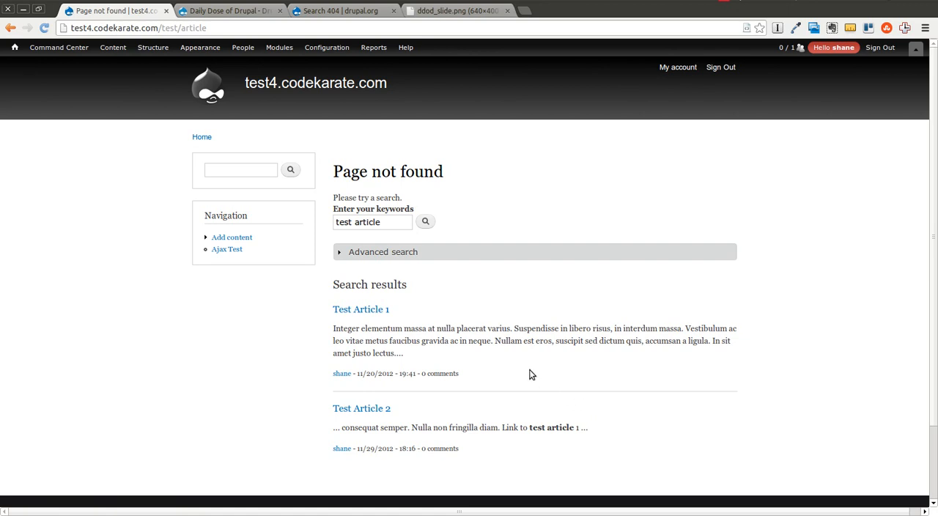
pyautogui.moveTo(526, 374)
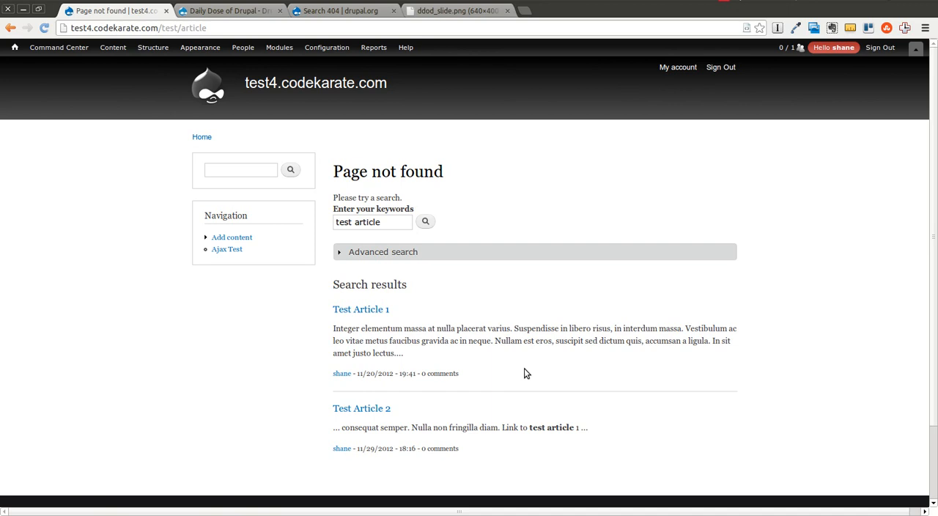
pyautogui.moveTo(514, 352)
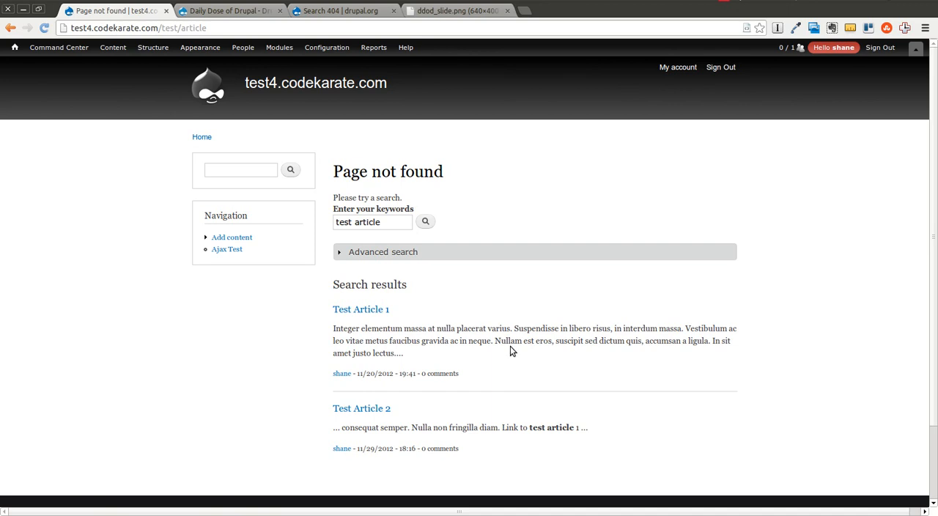
pyautogui.moveTo(508, 343)
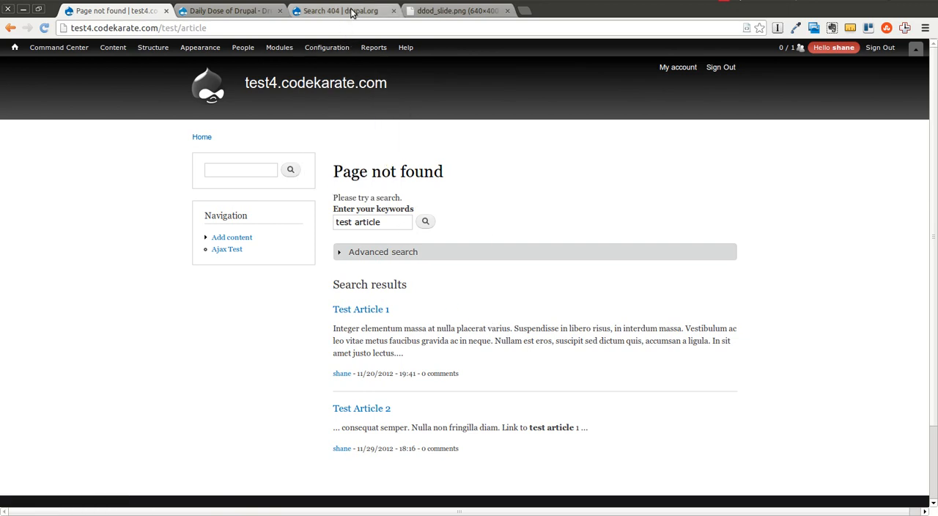
# Switch to the 'Search 404 | drupal.org' tab.
pyautogui.click(341, 10)
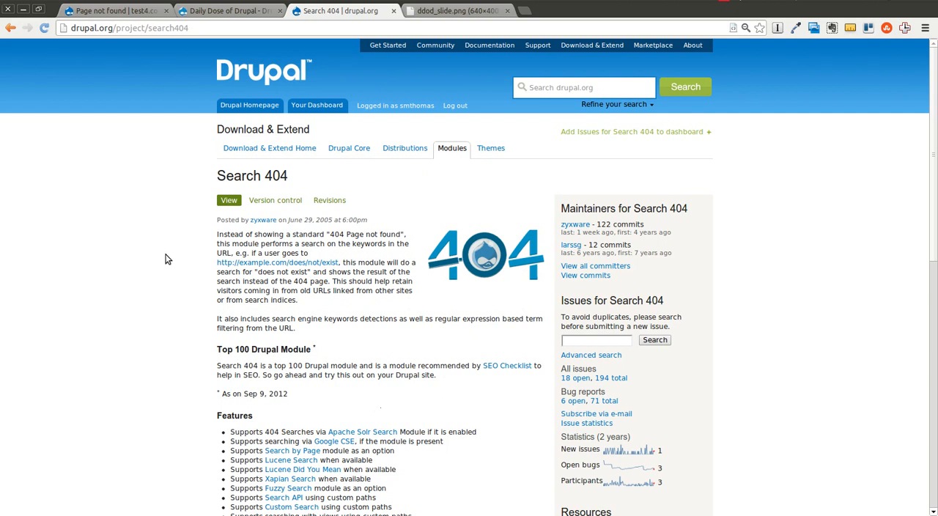
pyautogui.moveTo(162, 254)
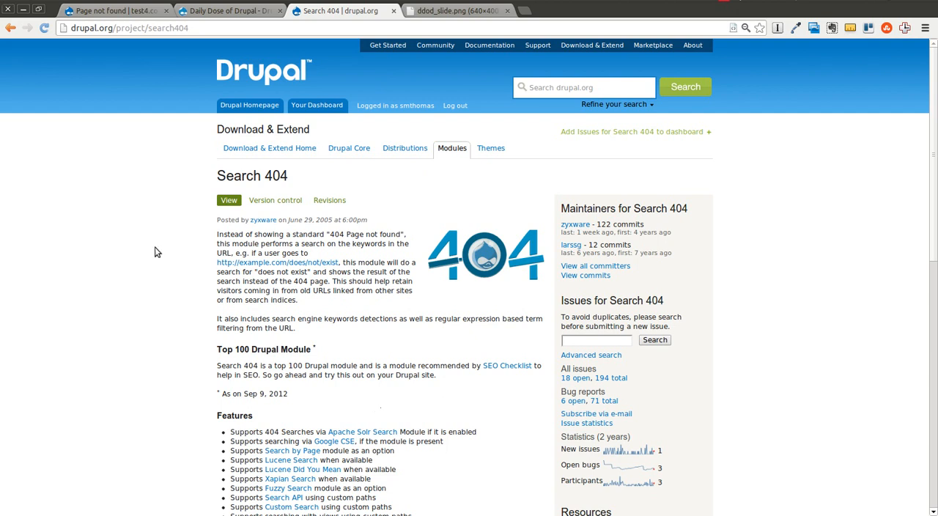
pyautogui.moveTo(313, 337)
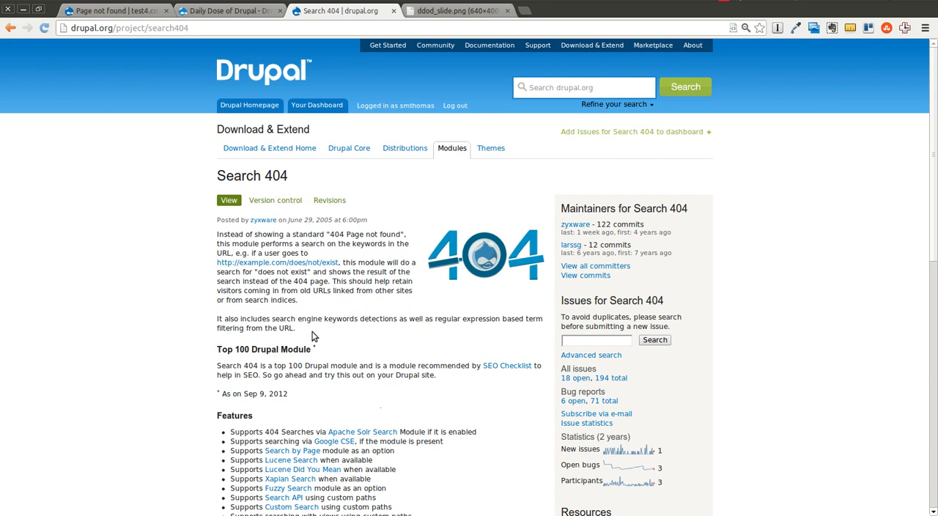